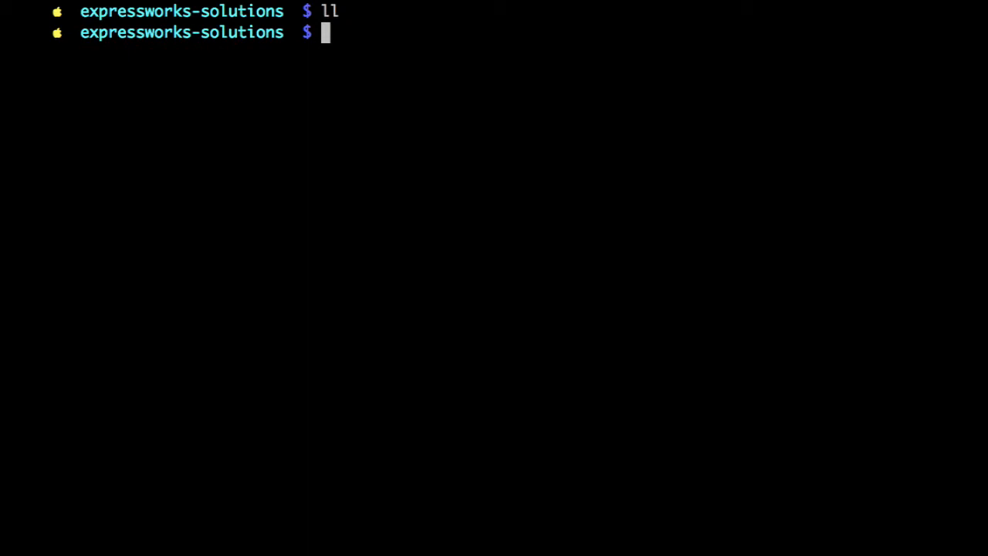
Run expressworks to show the first exercise's Hello World instructions and hints
text(ex)
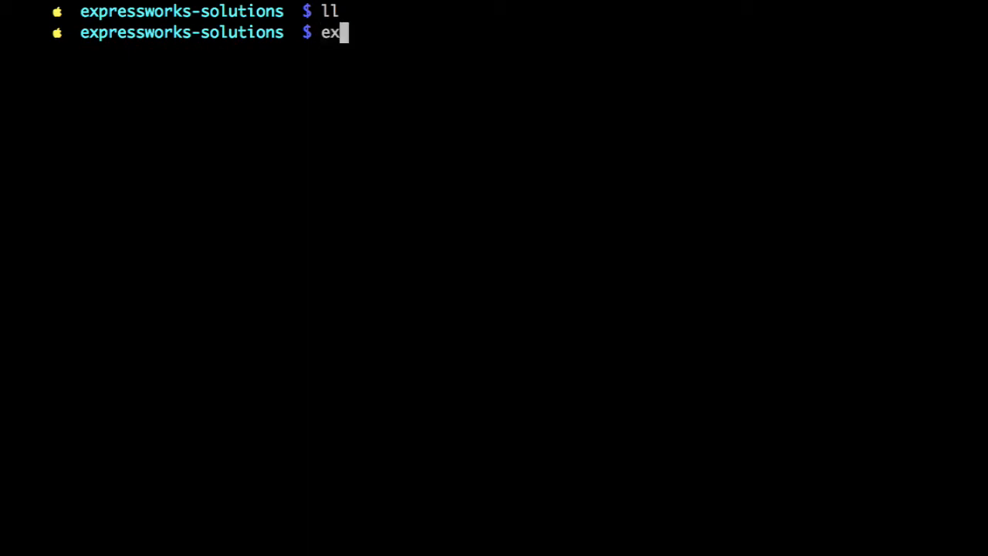
text(pressworks)
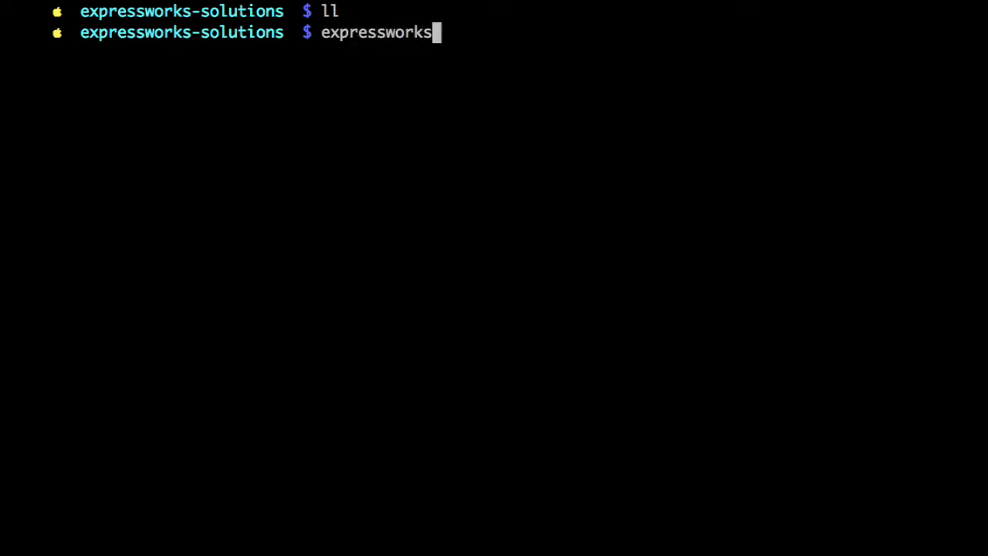
key(Return)
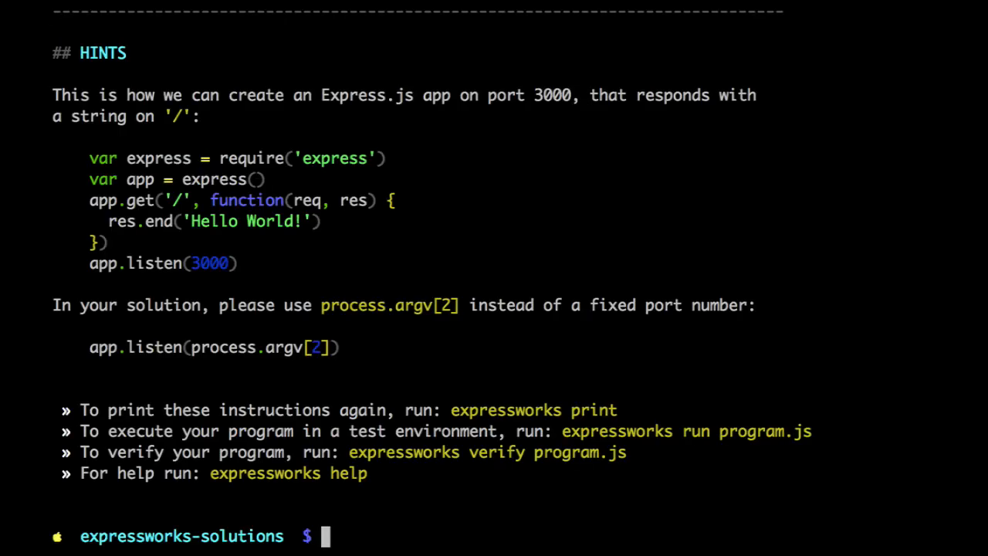
scroll(up, 3)
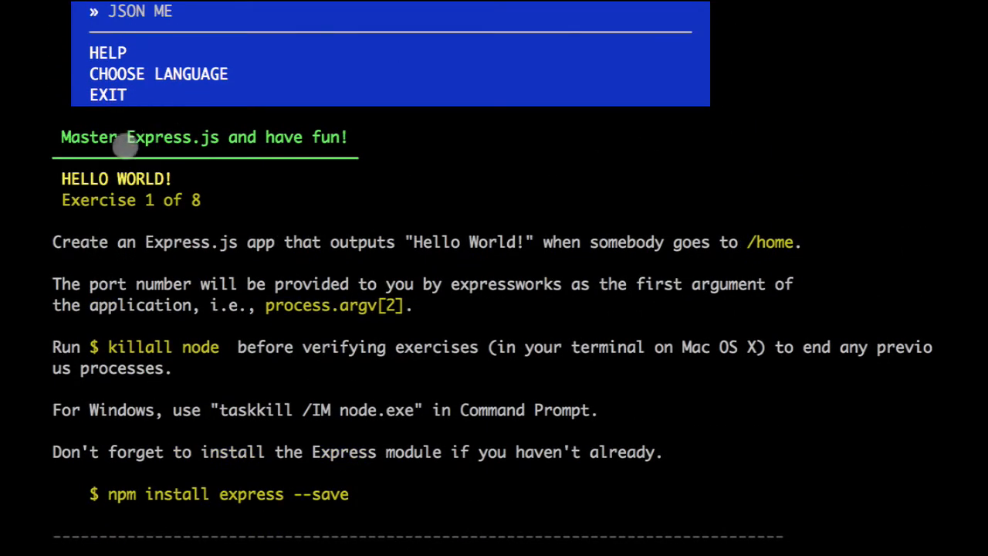
mouse_move(131, 136)
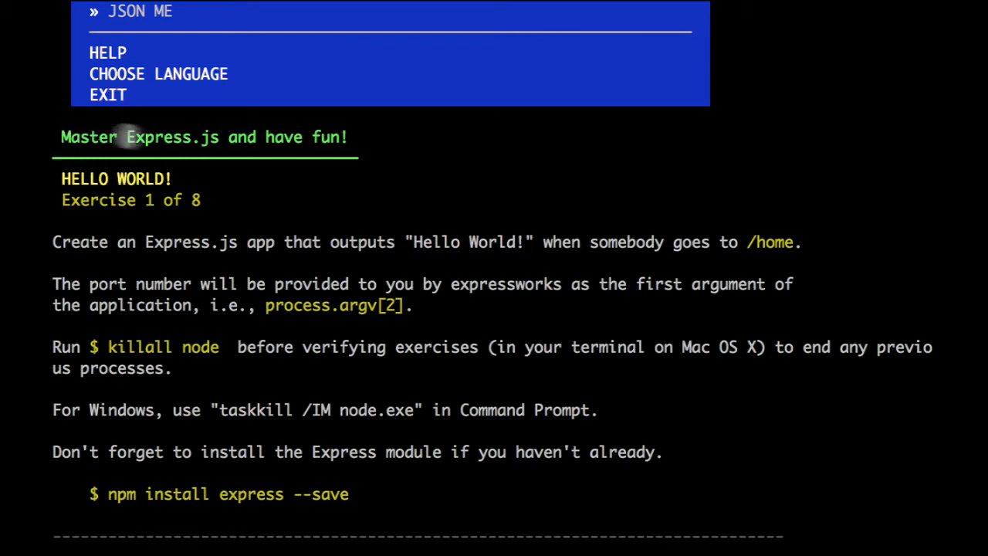
mouse_move(371, 390)
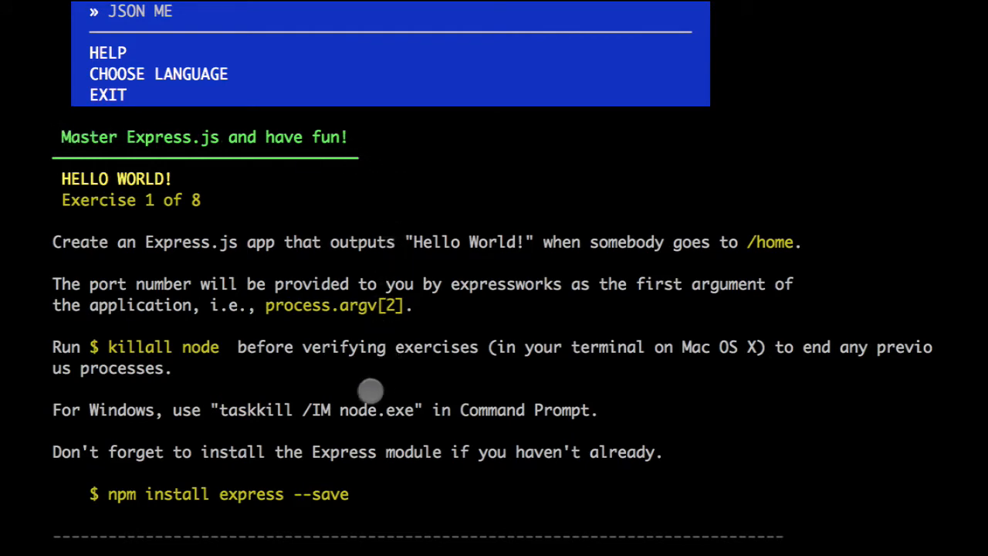
mouse_move(456, 284)
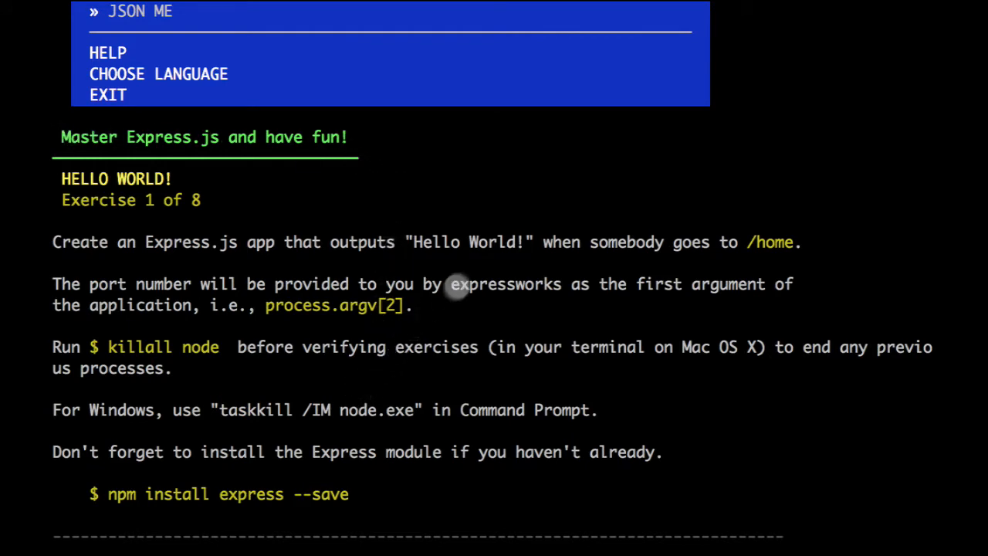
mouse_move(339, 254)
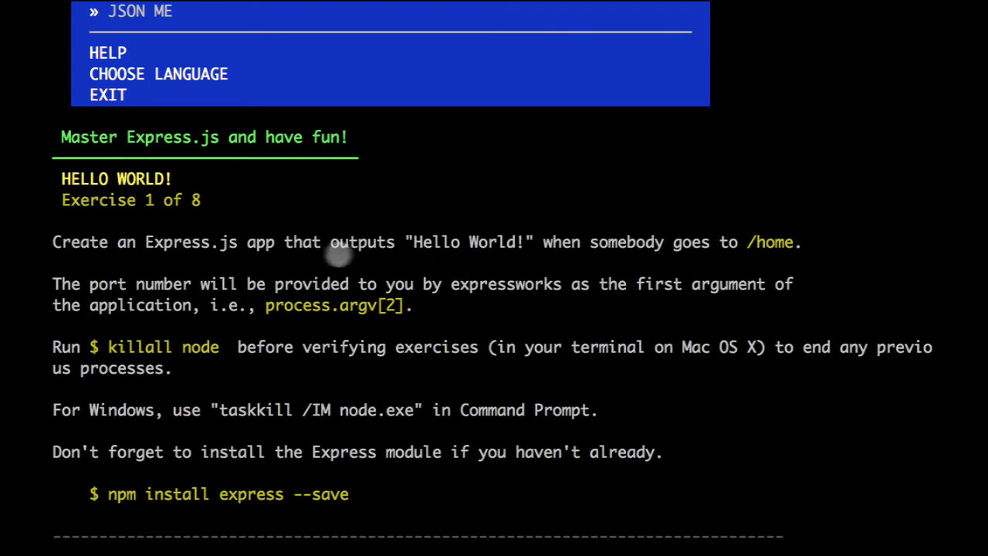
mouse_move(240, 254)
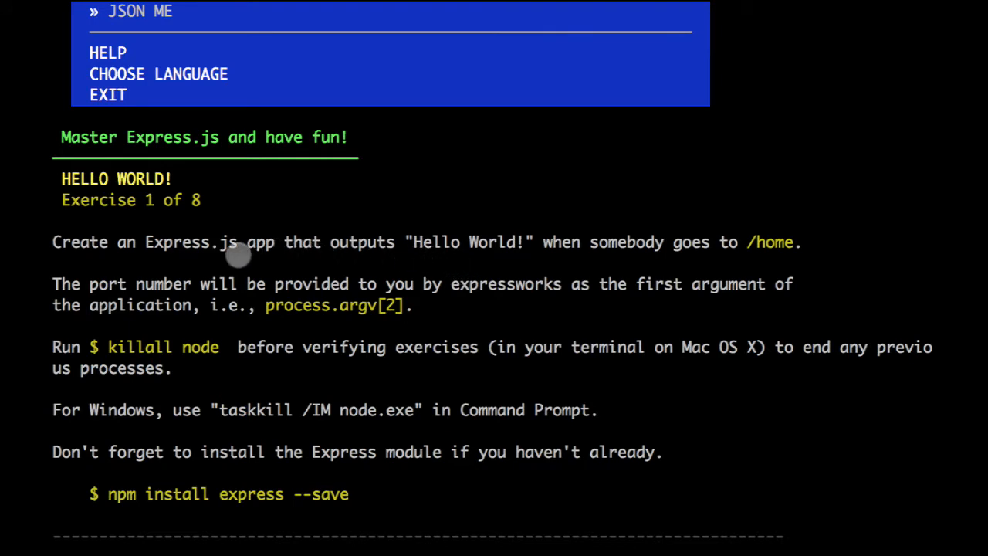
mouse_move(312, 245)
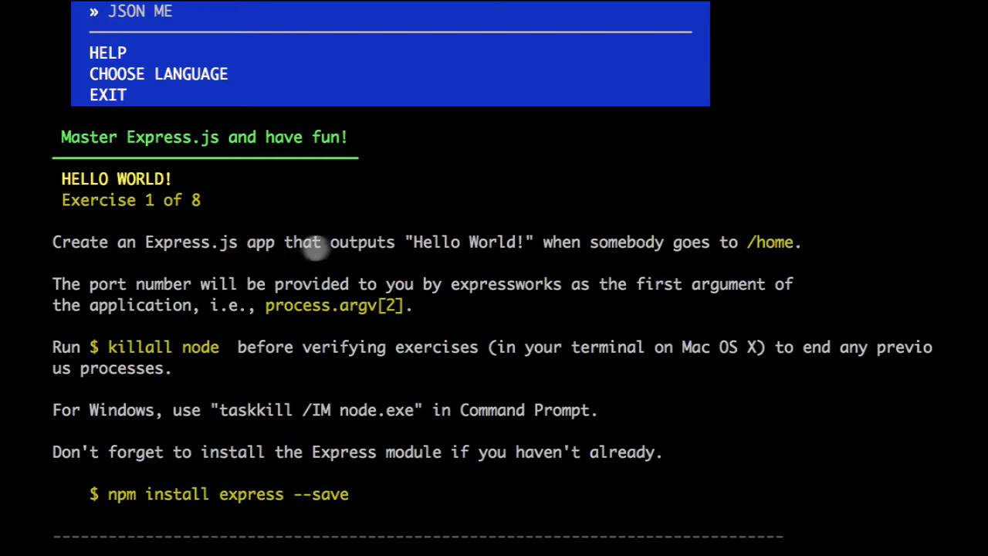
mouse_move(531, 238)
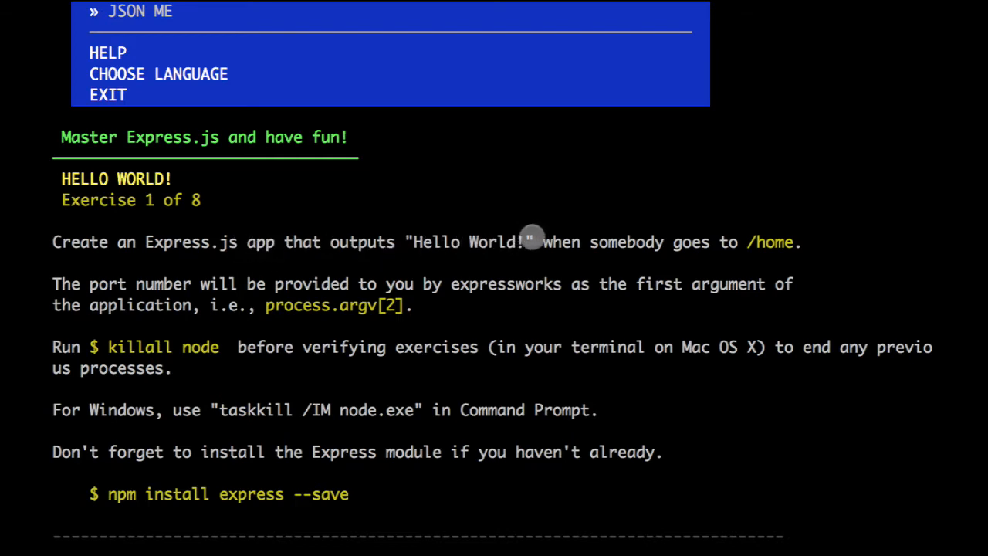
mouse_move(768, 235)
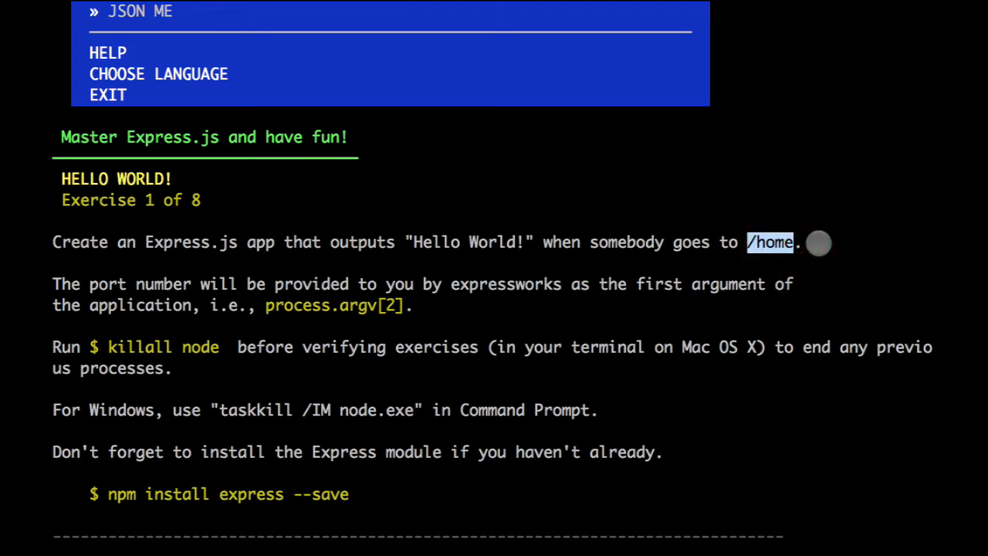
mouse_move(446, 417)
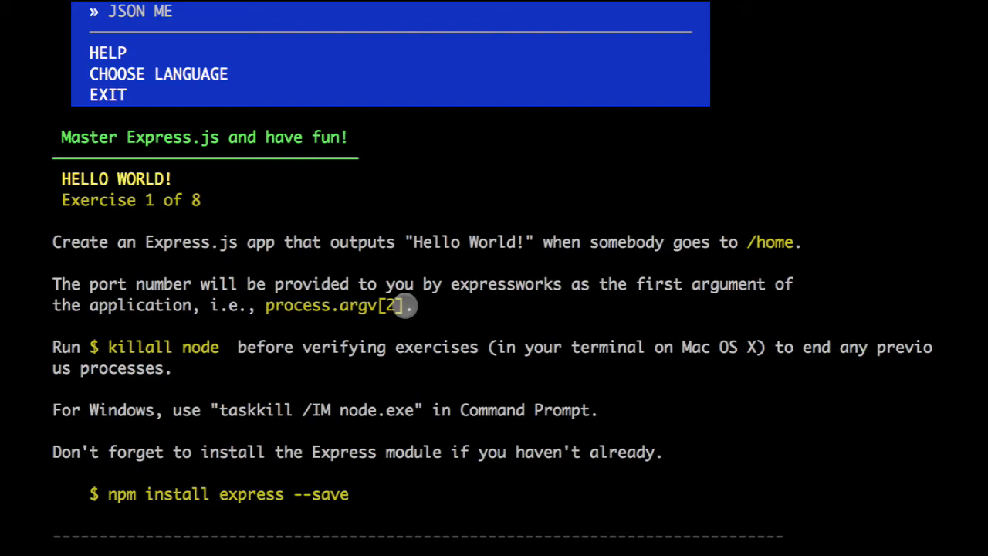
Create an empty 1-helloworld.js with touch in the expressworks-solutions folder
scroll(down, 3)
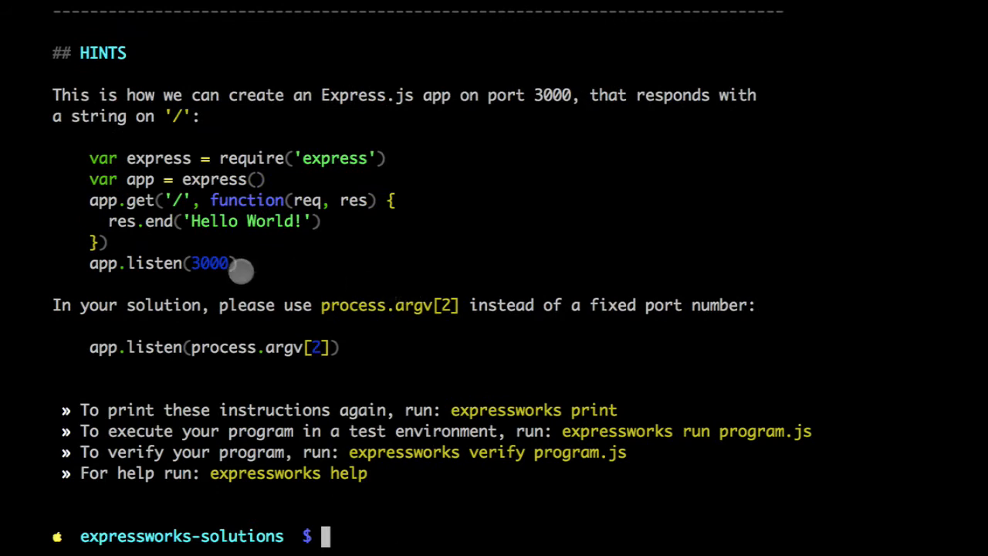
mouse_move(399, 341)
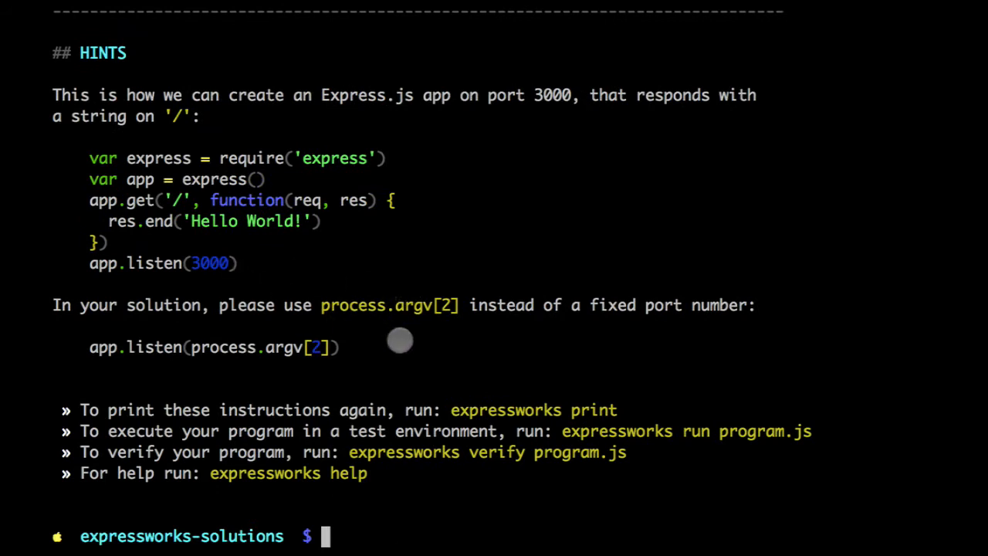
text(touch 1-)
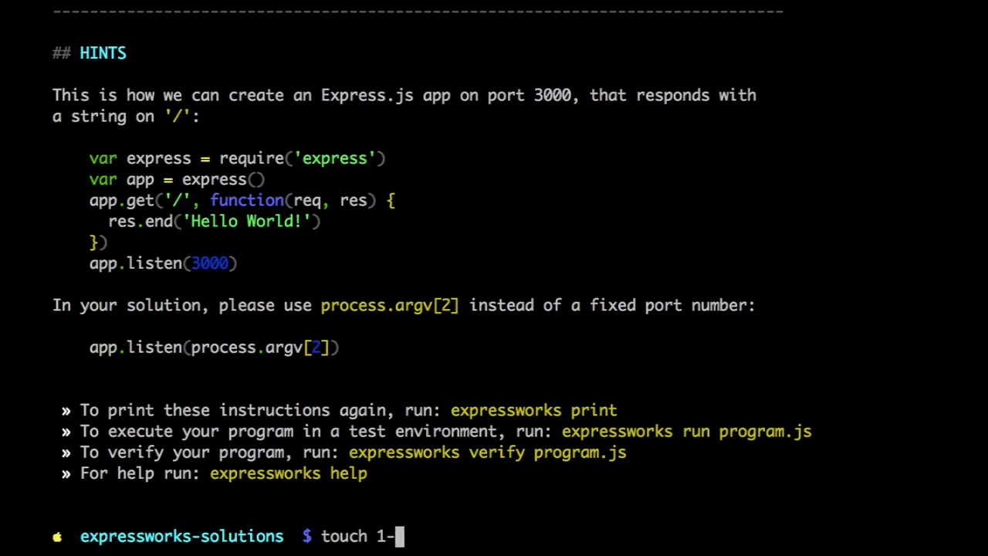
text(hellow)
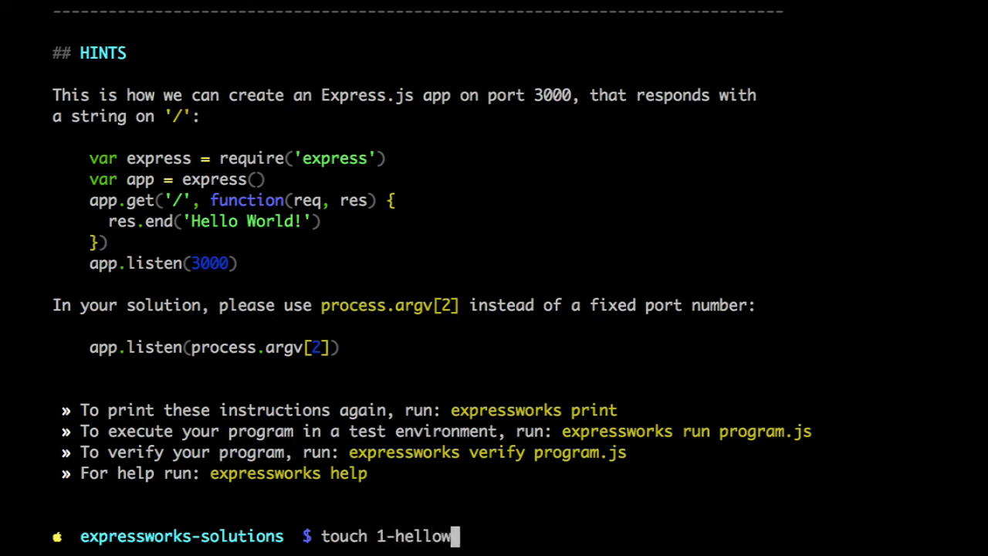
text(o)
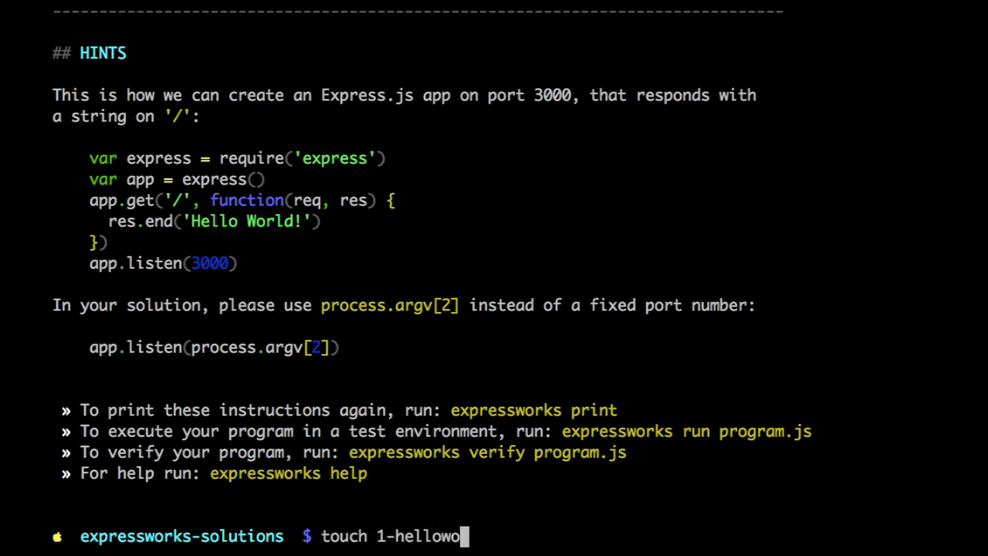
text(rld.j)
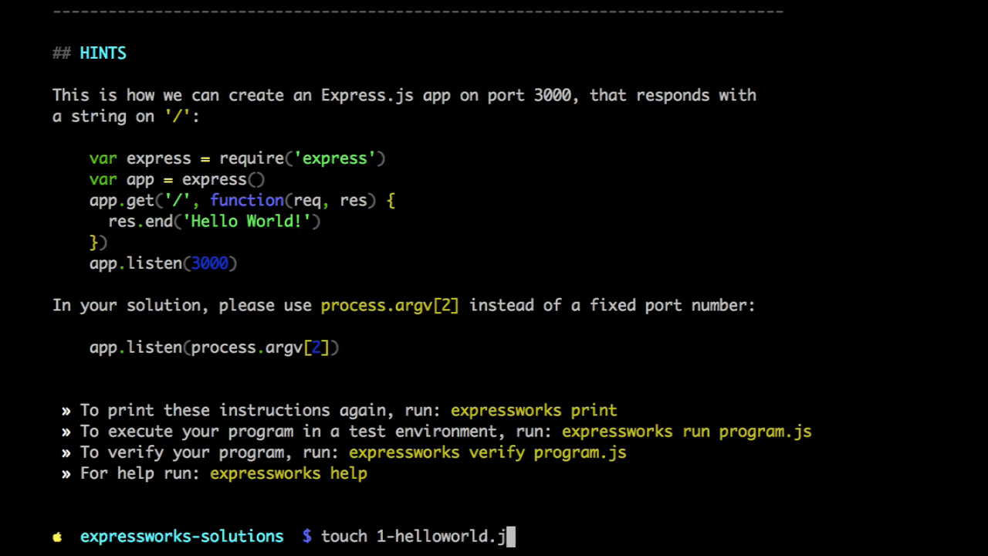
text(s)
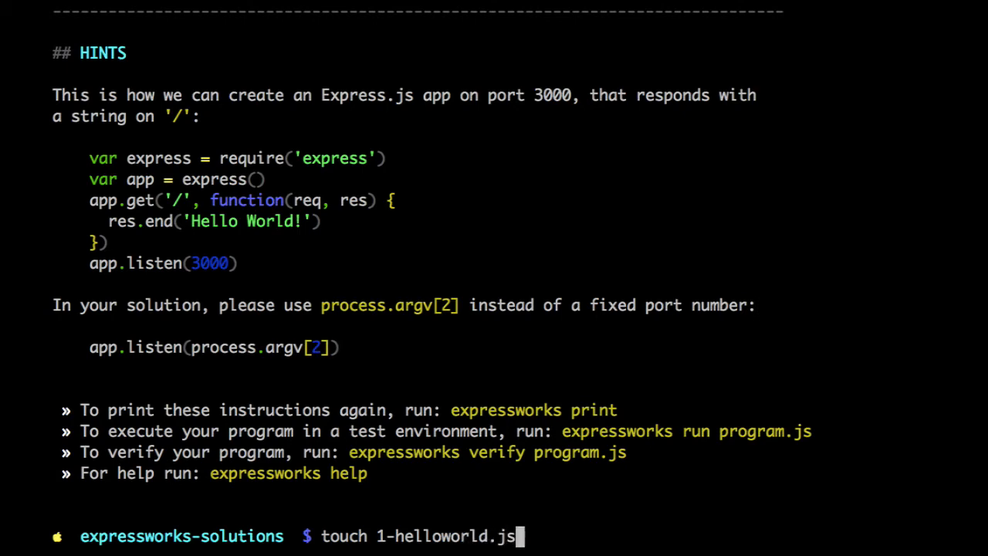
key(Return)
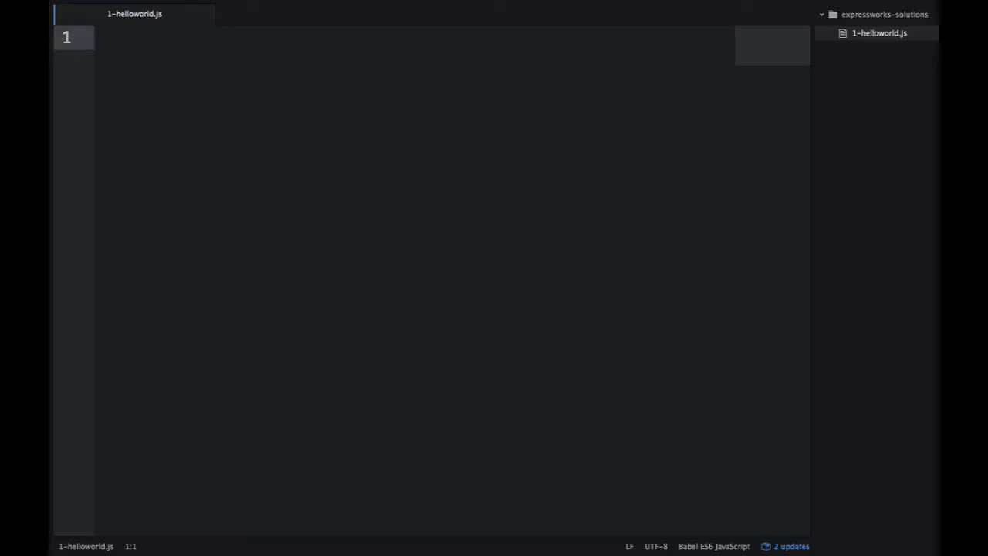
Require express and create the app with var app = express()
text(var ex)
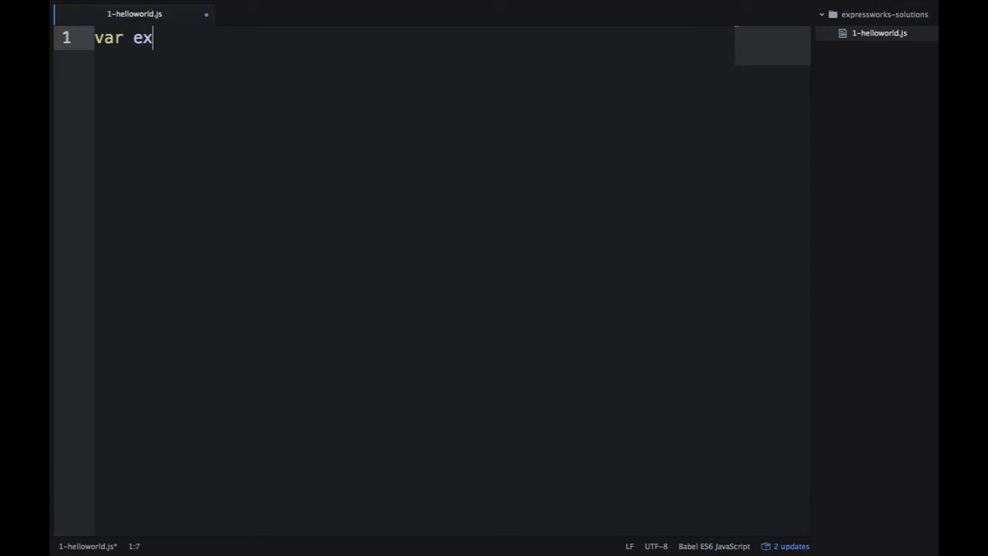
text(press =)
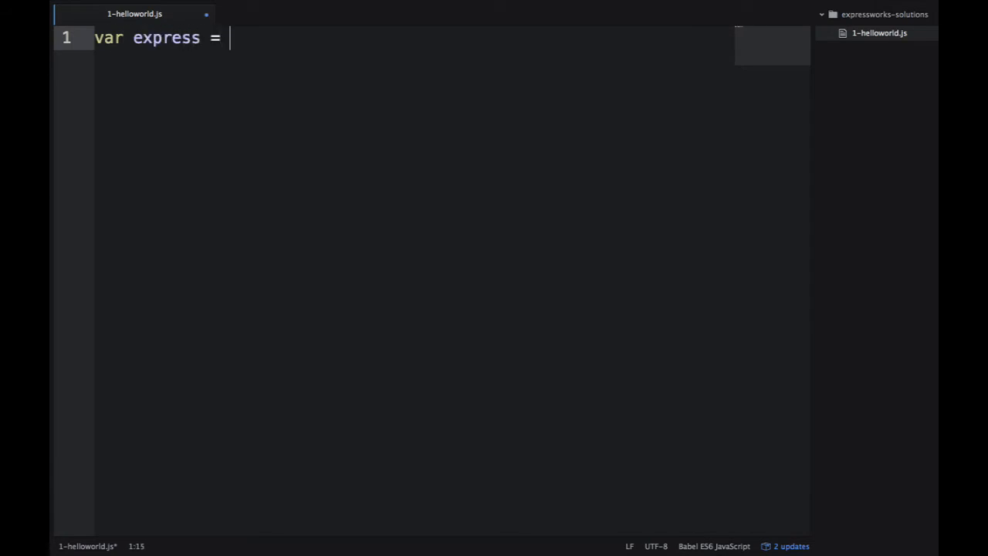
text(require)
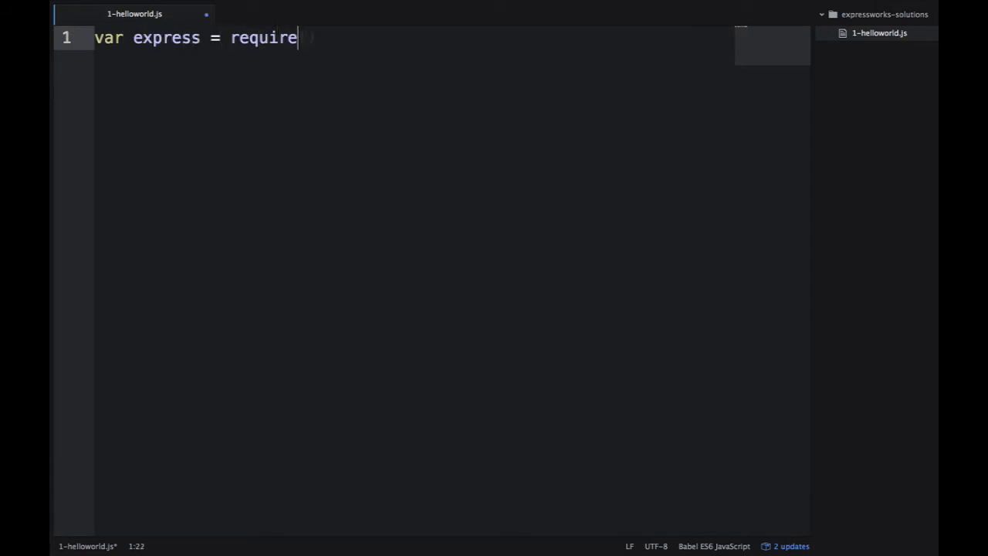
text(('express'))
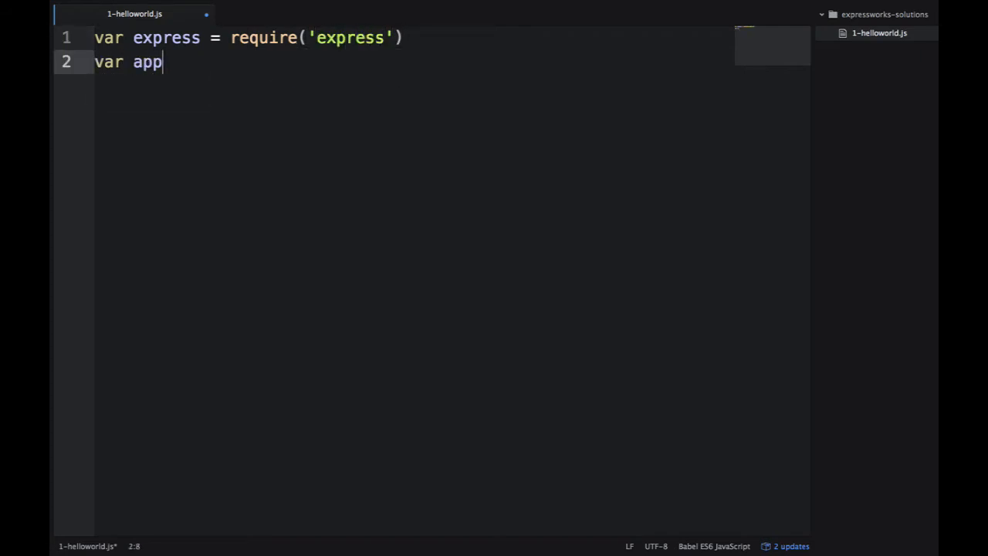
text(= expre)
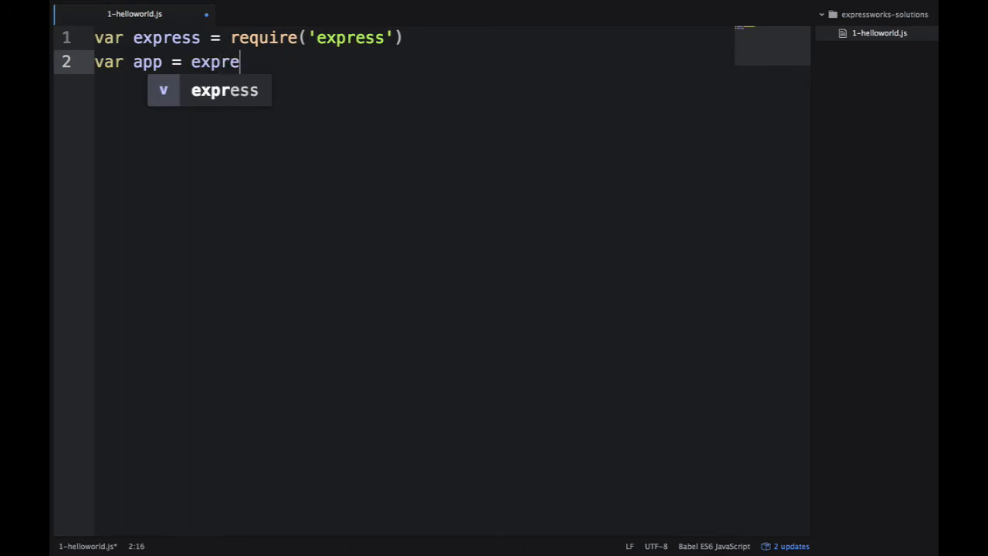
text(ss())
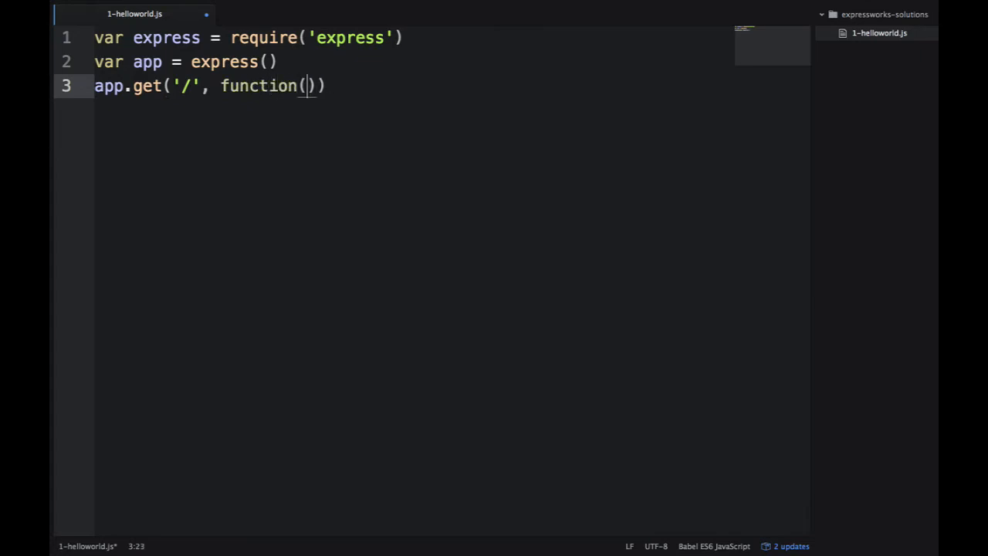
Add a handler that ends the response with 'Hello World!' and listen on port 3000
text(req, res)
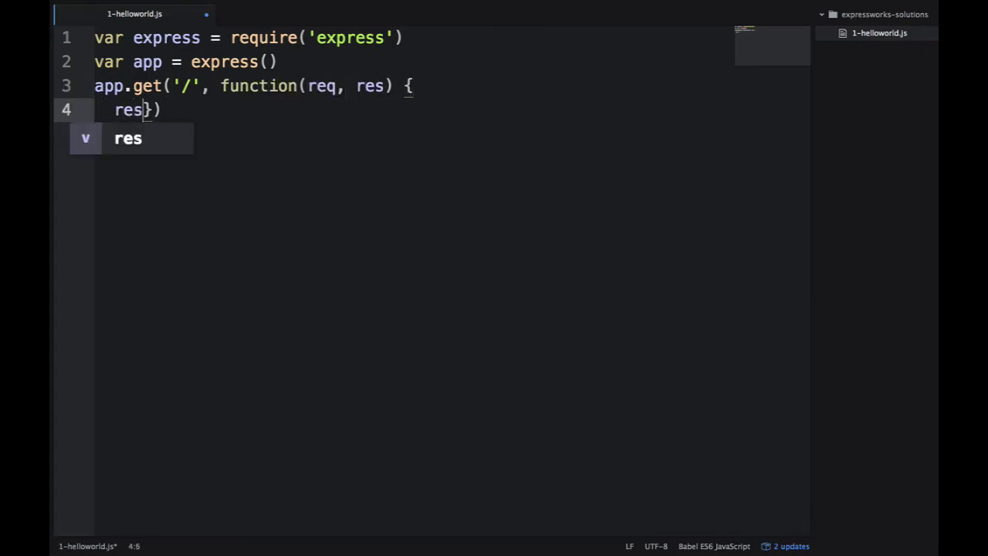
text(.end('He'))
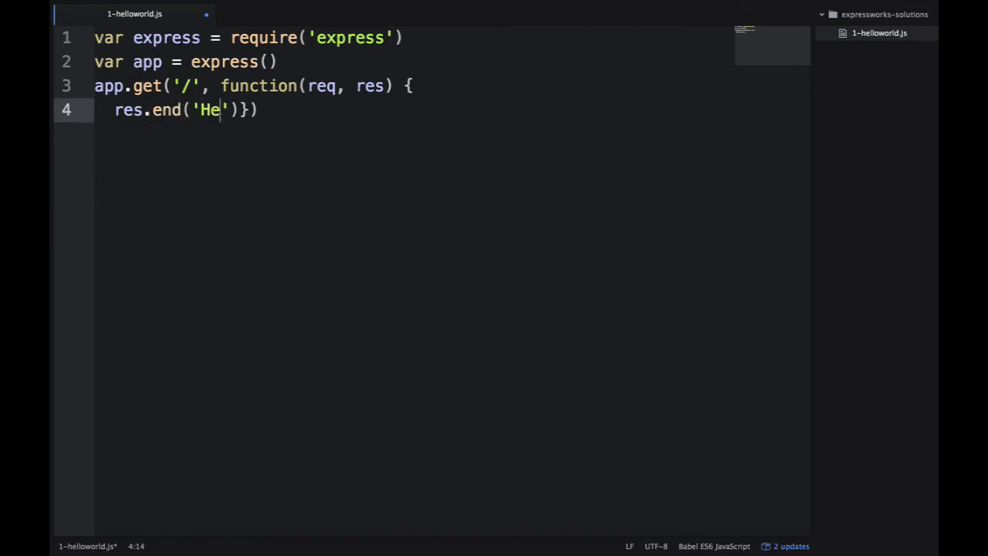
text(llo World!)
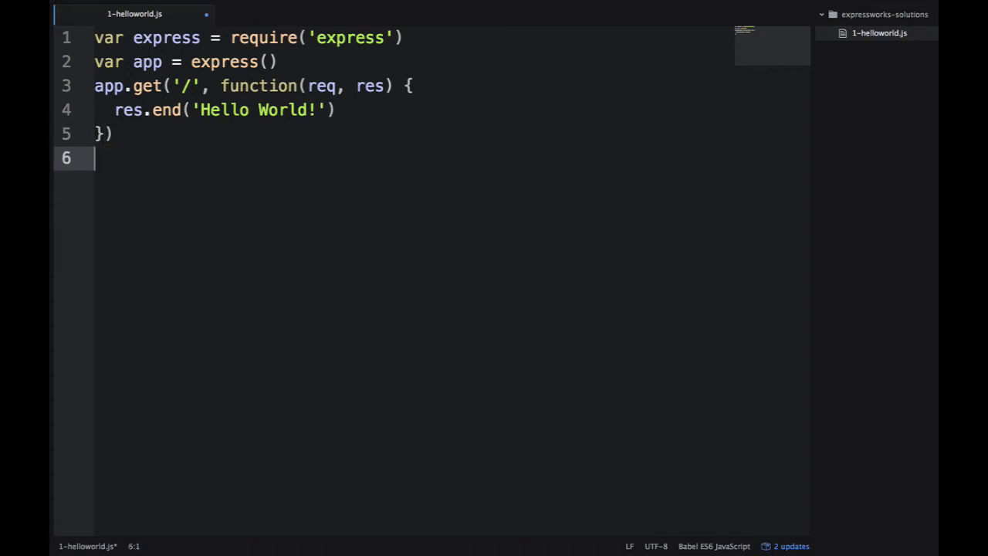
text(app.liste)
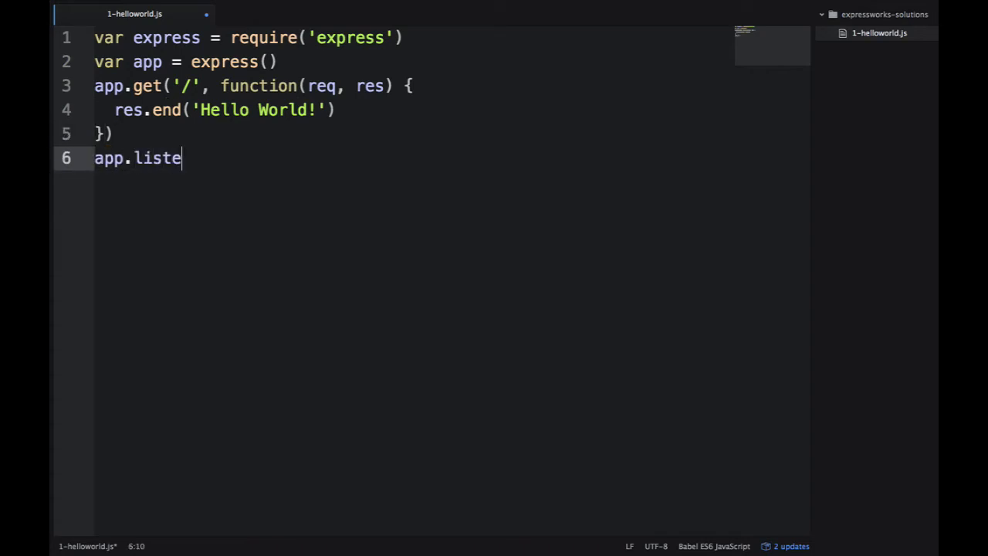
text(n(3000))
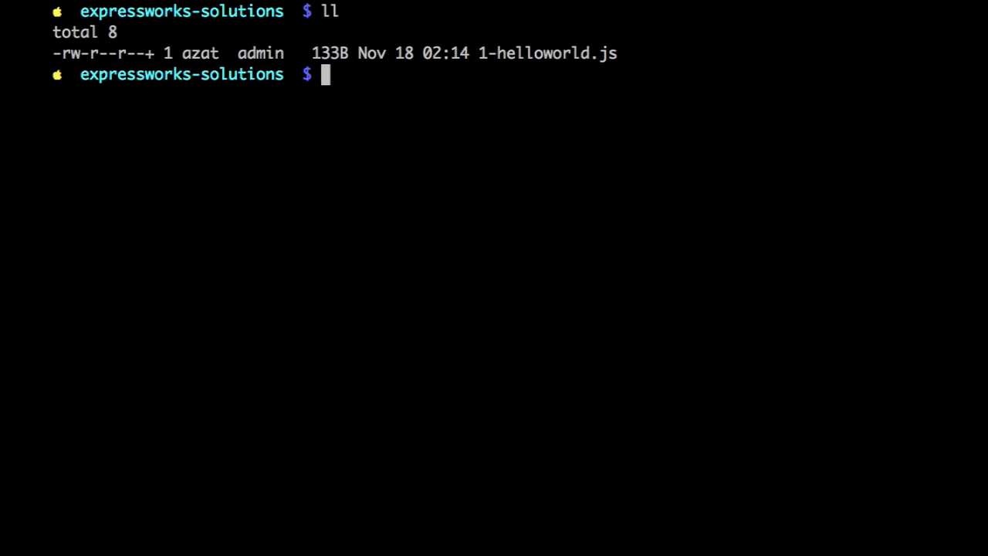
Begin an npm command at the expressworks-solutions prompt
text(npm)
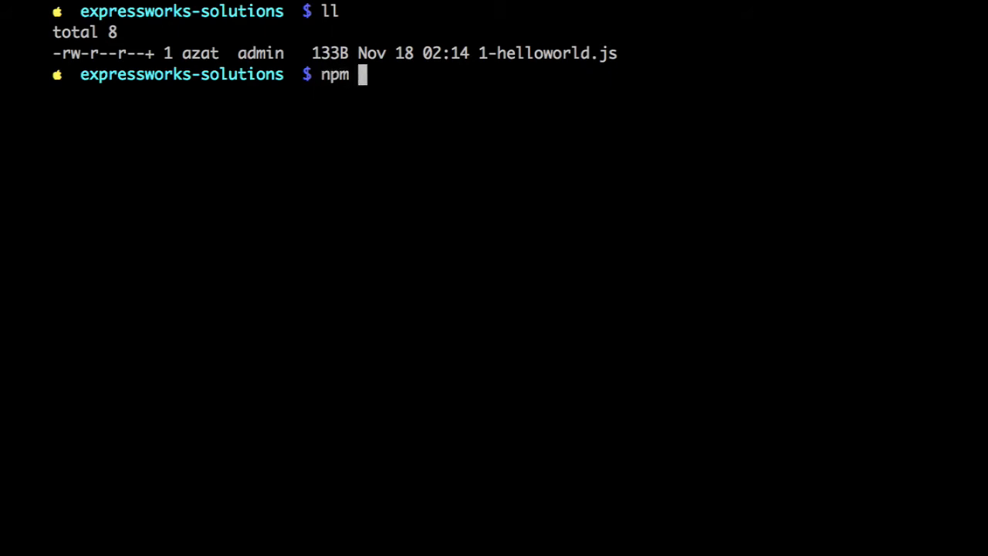
Run npm init accepting every default to write package.json, then list the folder
text(init)
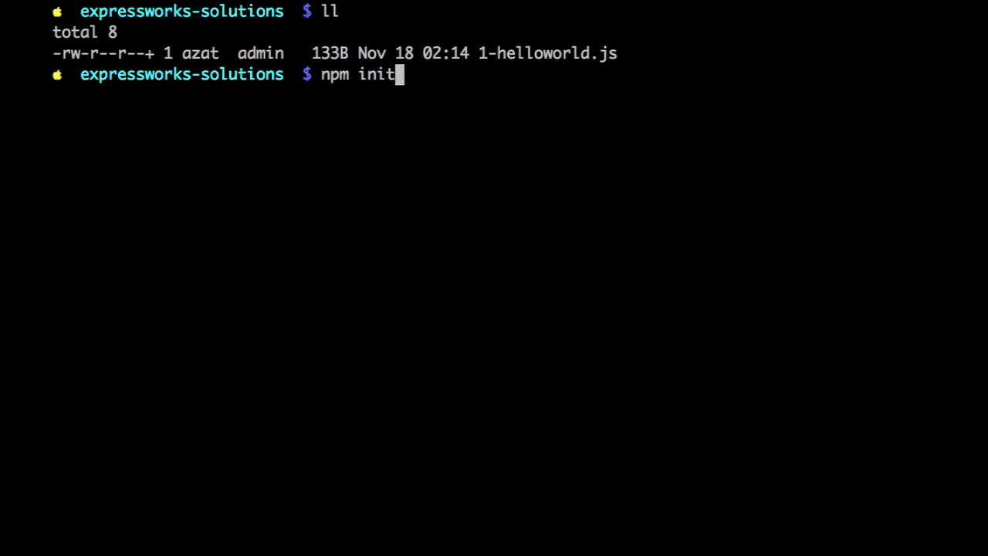
key(Return)
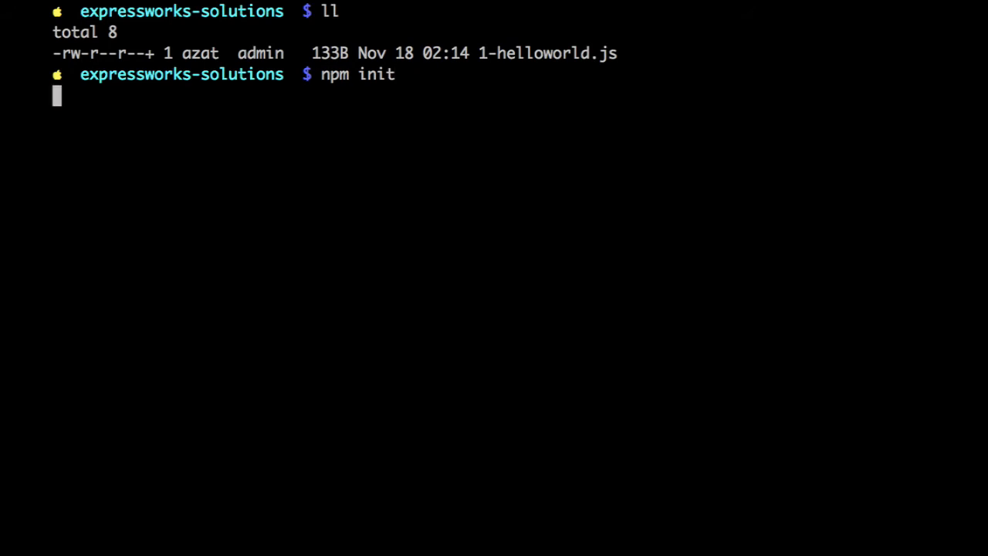
key(Return)
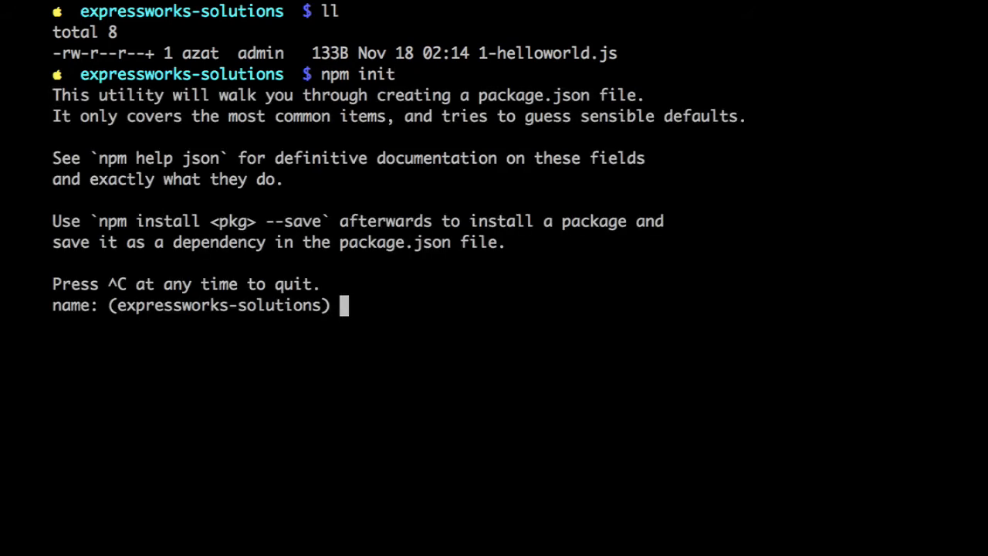
key(Return)
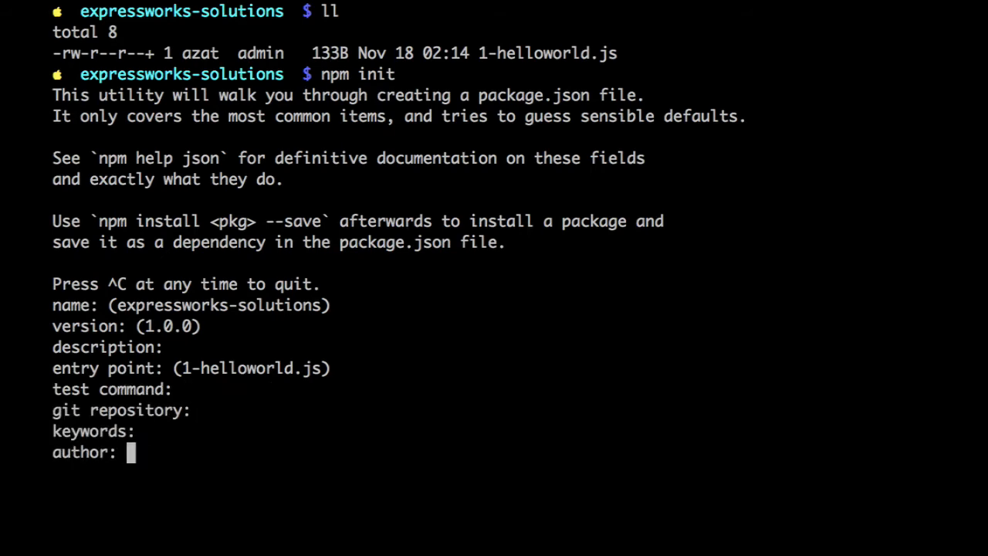
key(Return)
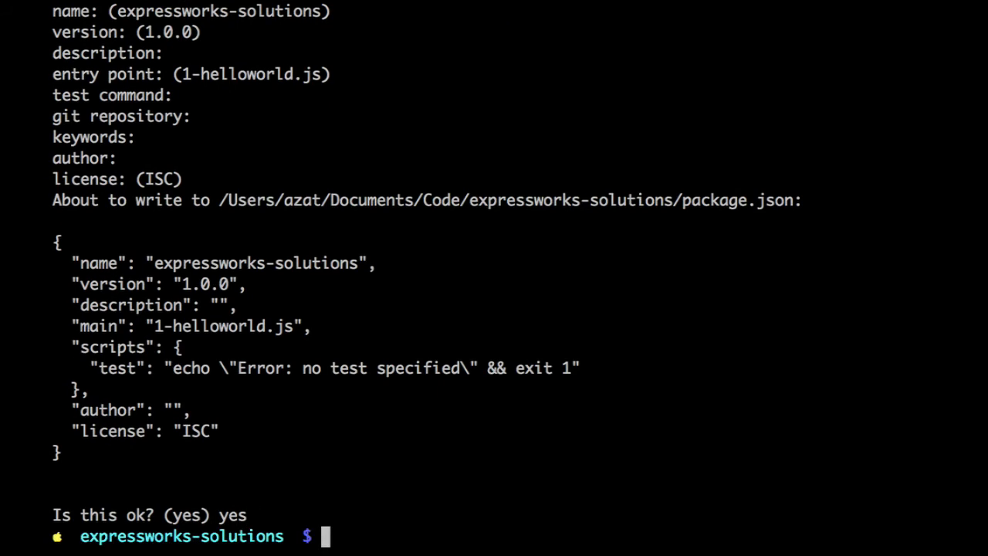
text(ll)
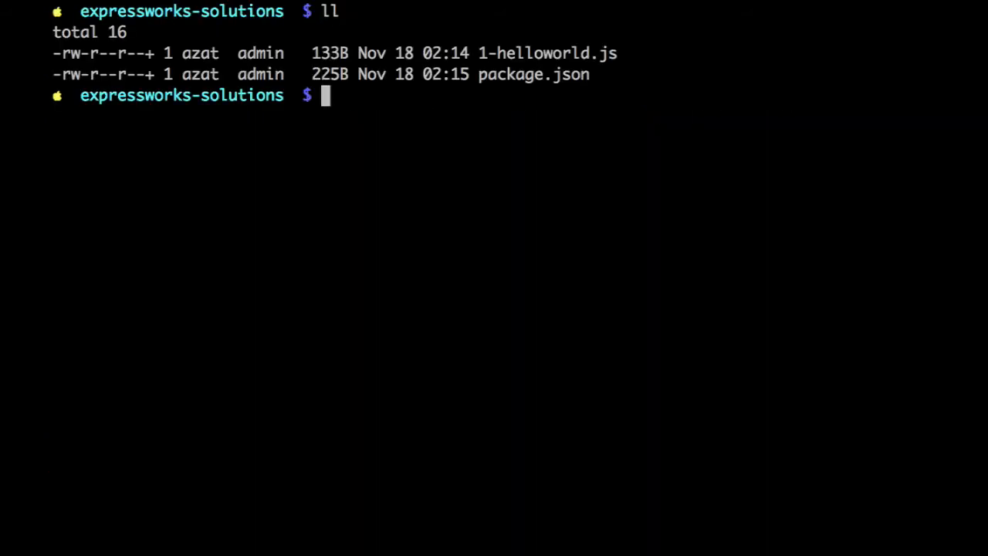
text(npm)
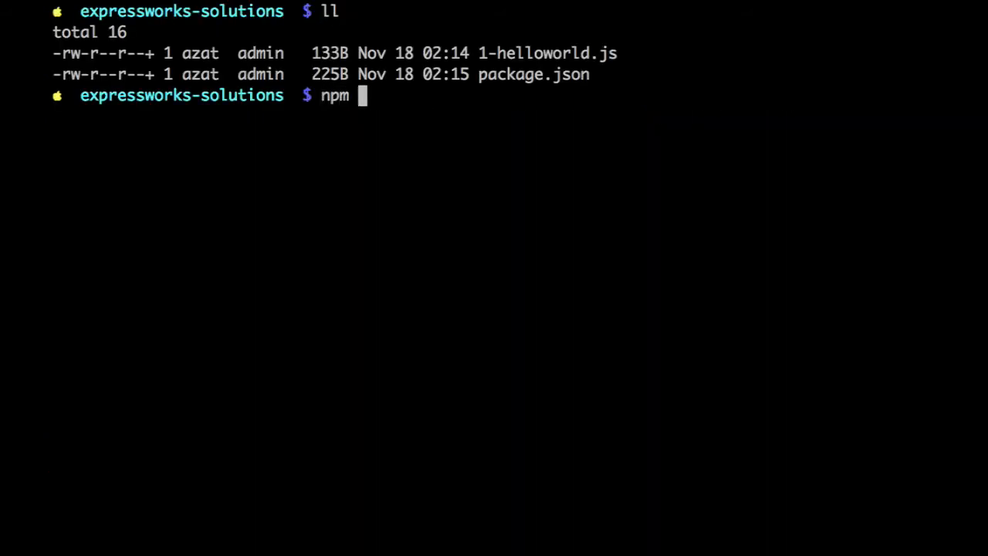
text(install e)
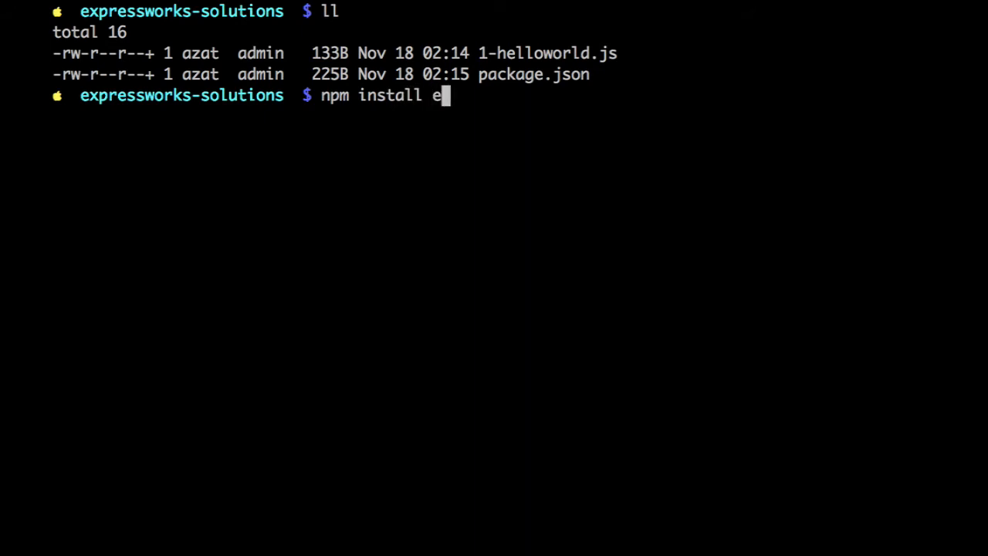
text(xpress@4.11.2)
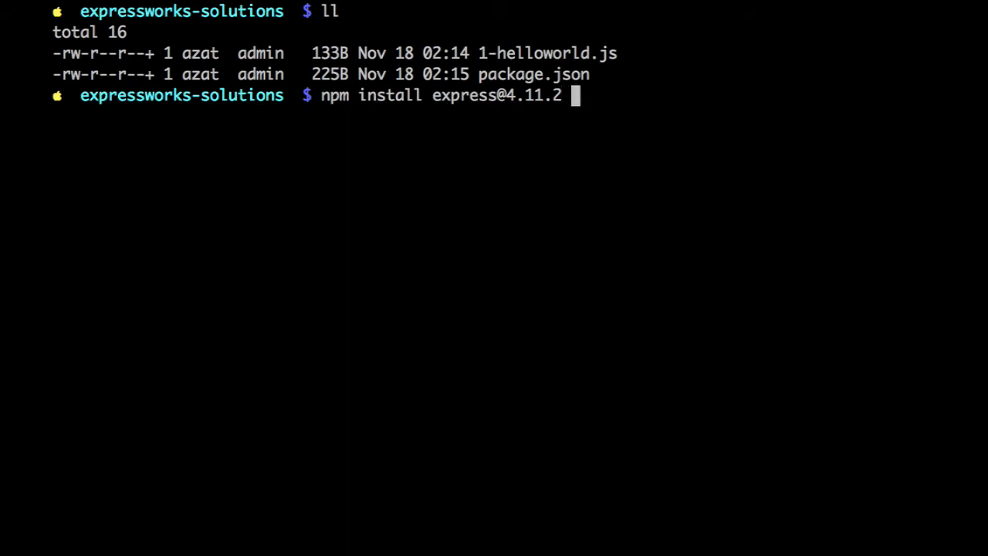
text(--save)
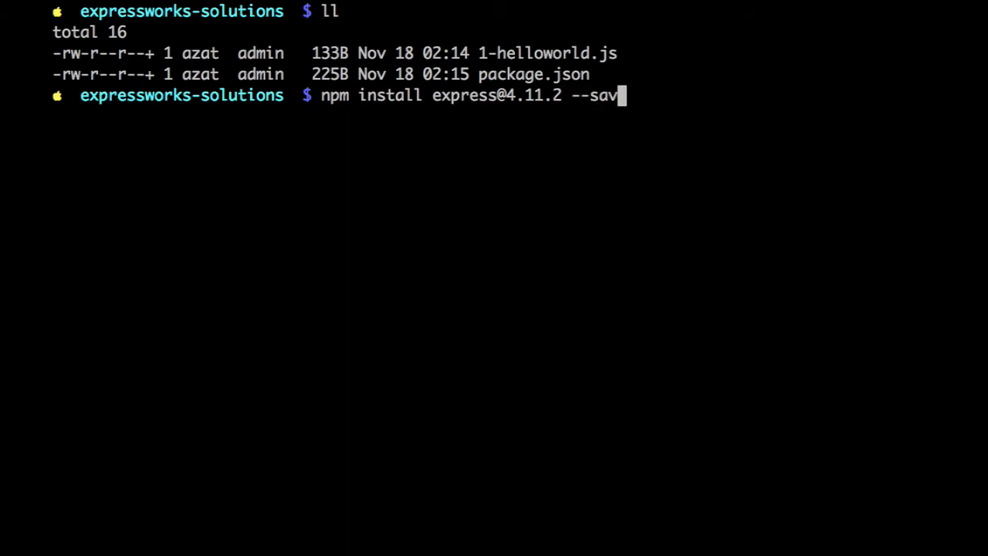
text(e)
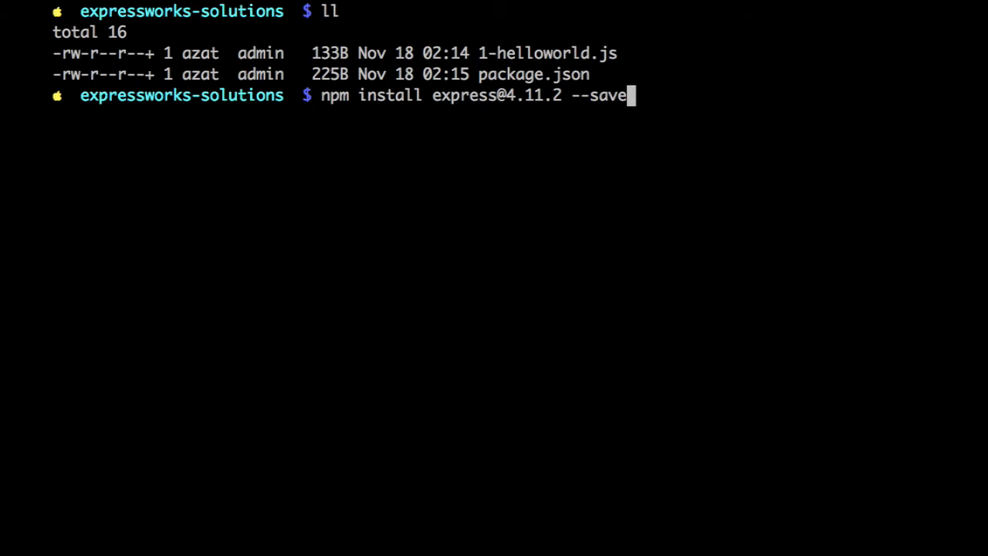
key(Return)
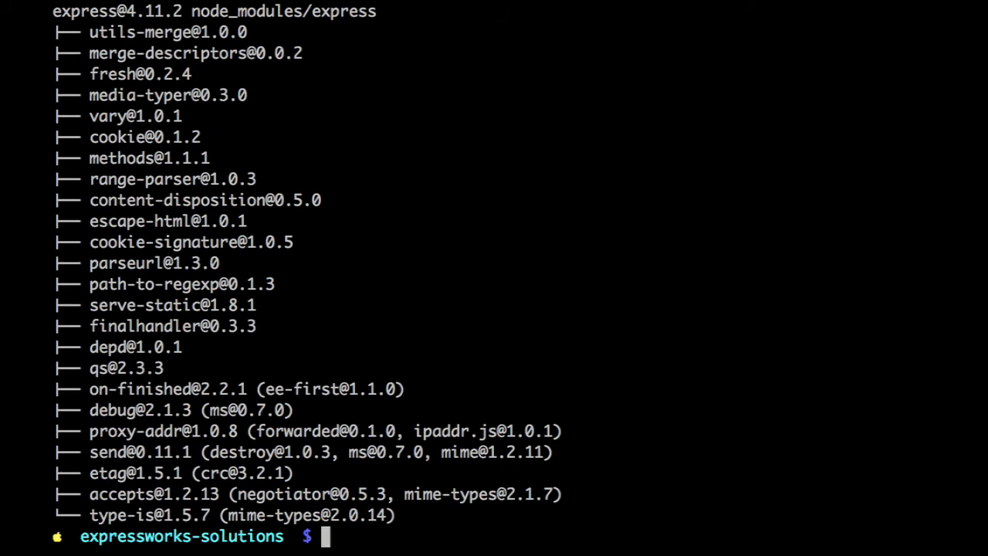
mouse_move(456, 105)
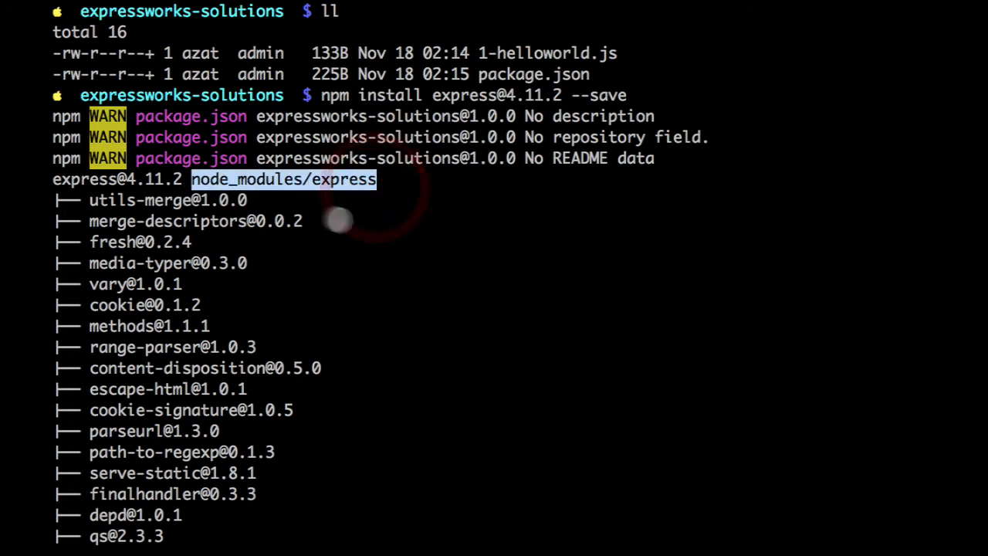
mouse_move(371, 237)
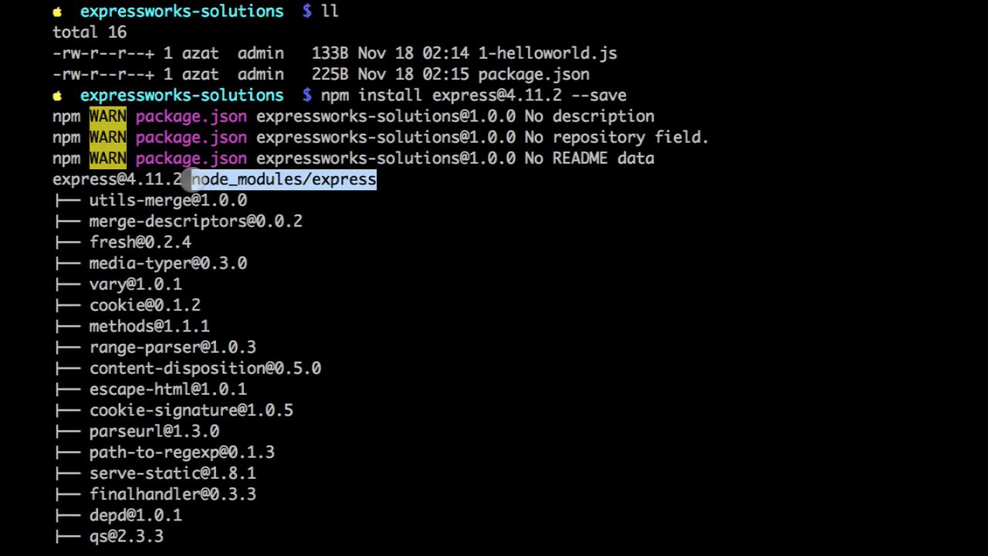
List the project folder, now showing node_modules beside the script and package.json
scroll(down, 3)
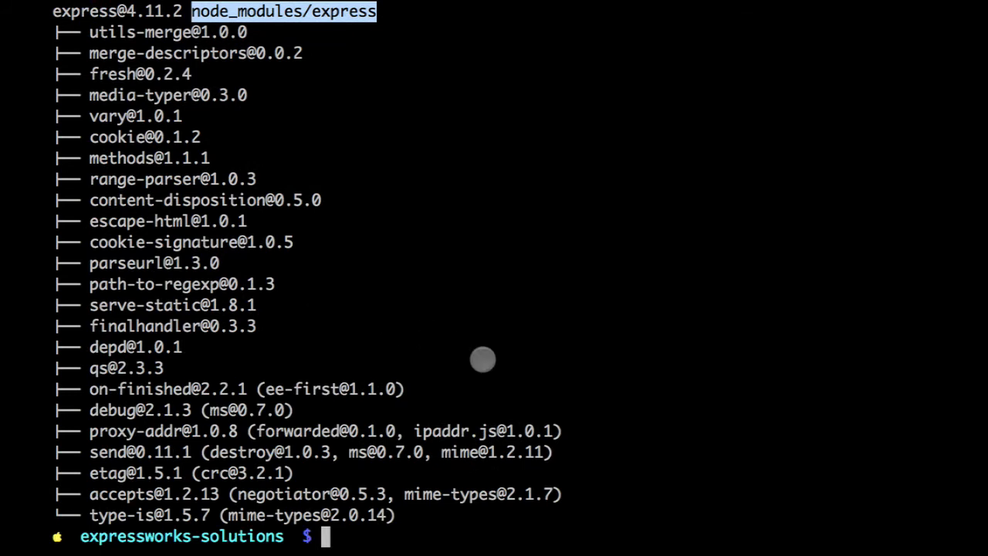
text(ls)
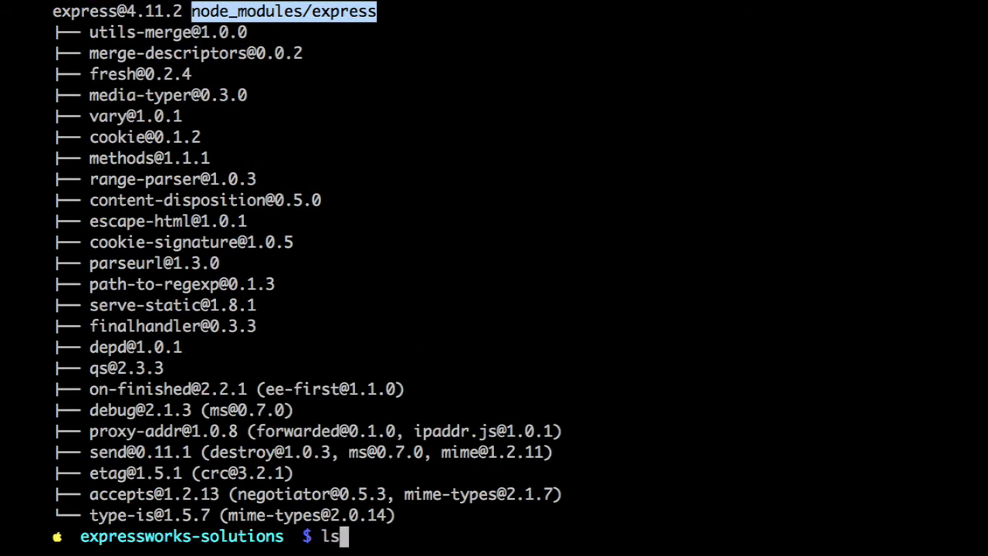
key(Return)
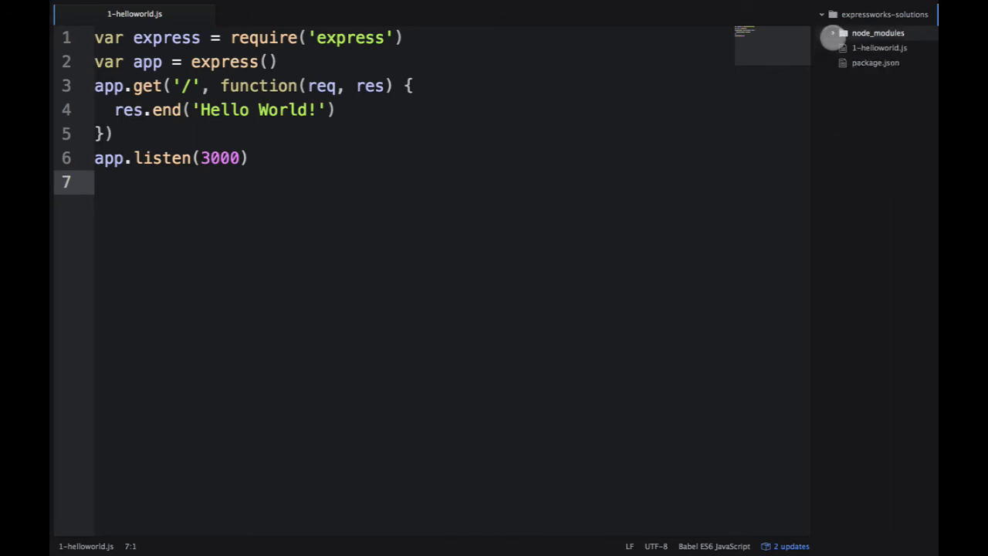
mouse_move(415, 176)
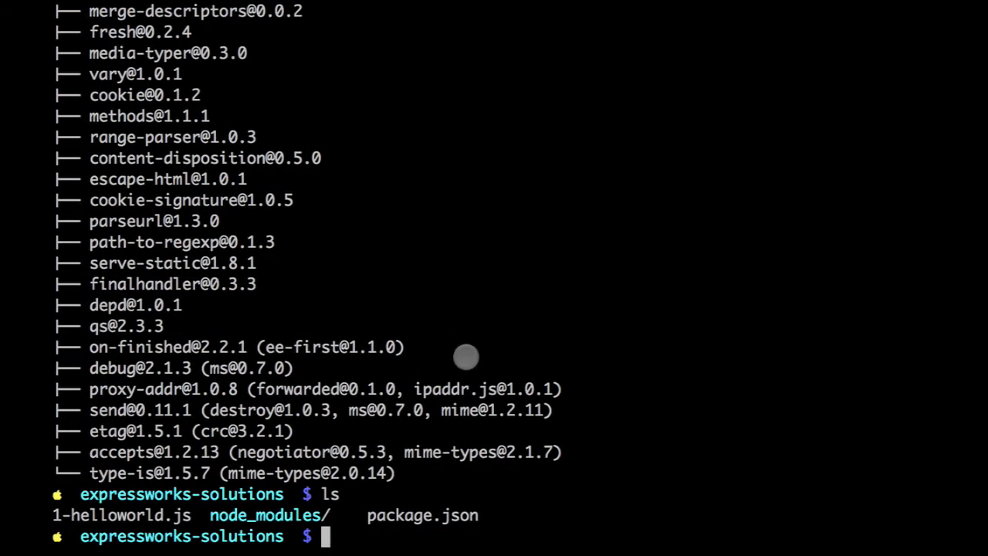
Launch the server with node 1-helloworld.js
text(node)
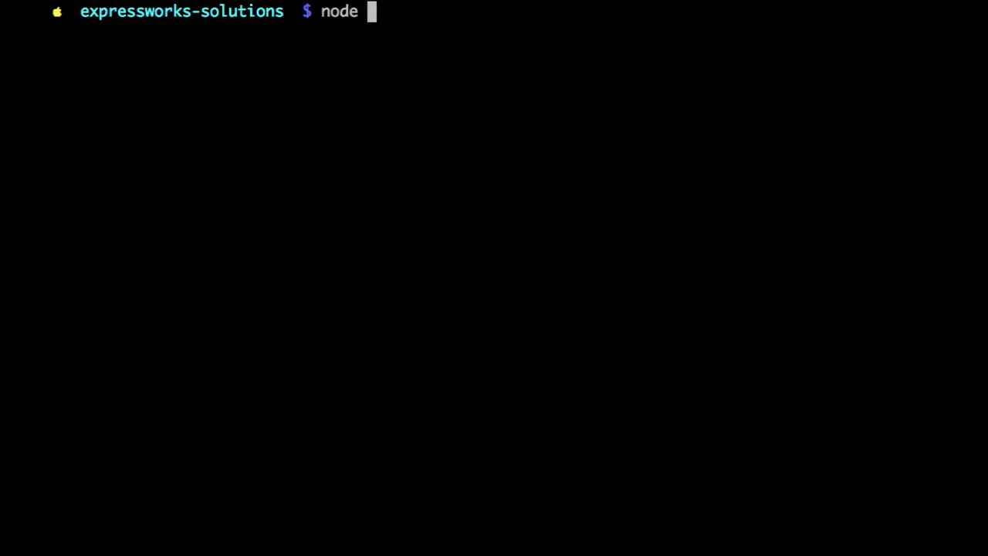
text(1-helloworld.js)
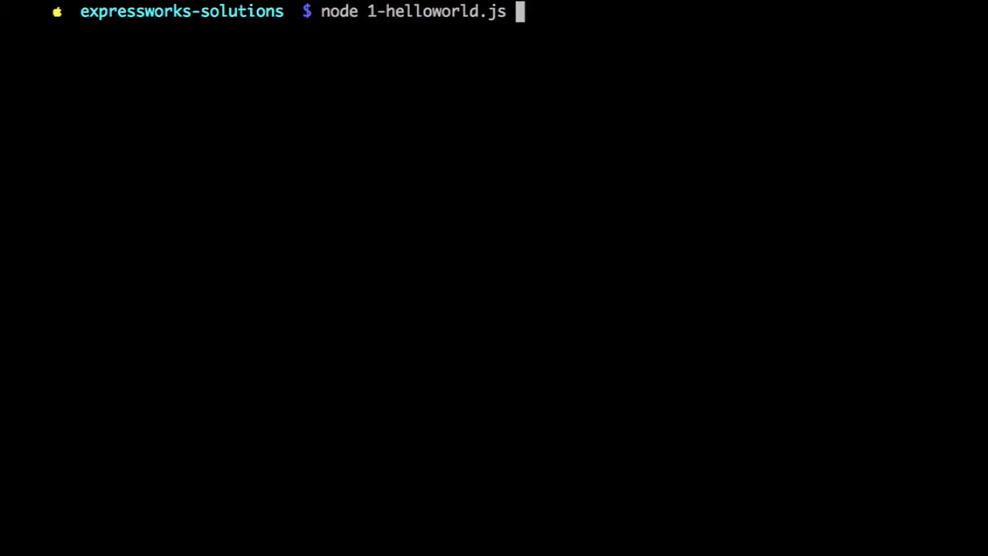
key(Return)
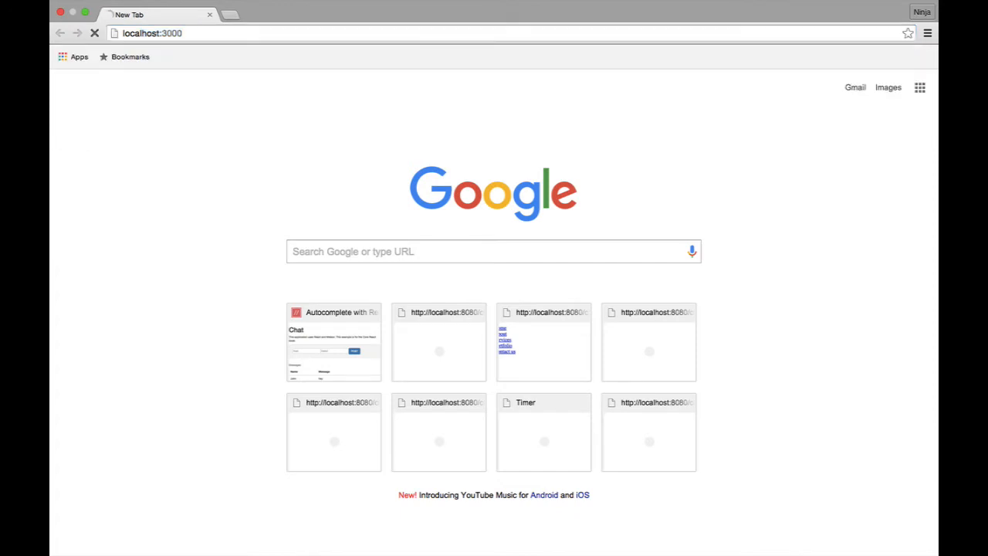
Load localhost:3000 in Chrome to see the Hello World! response
key(Return)
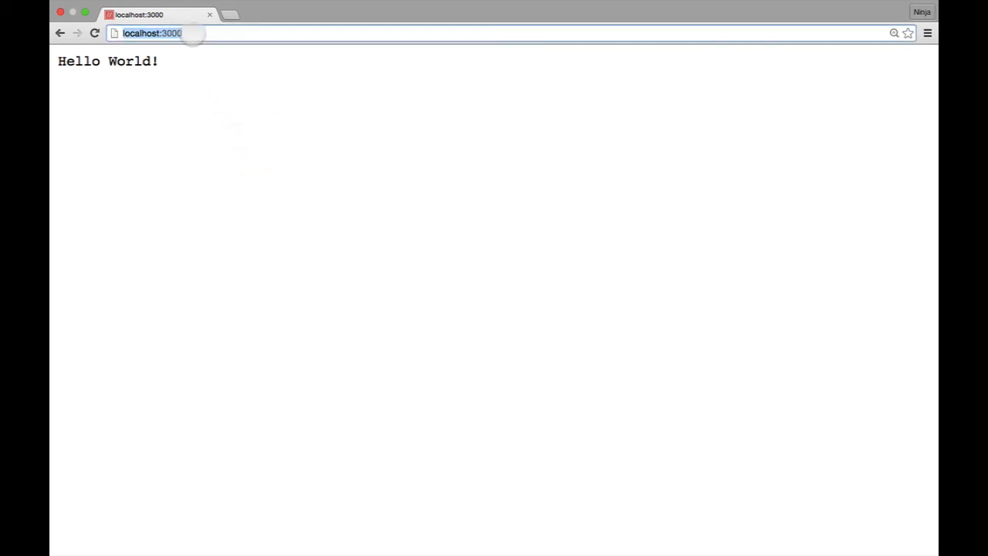
text(/ho)
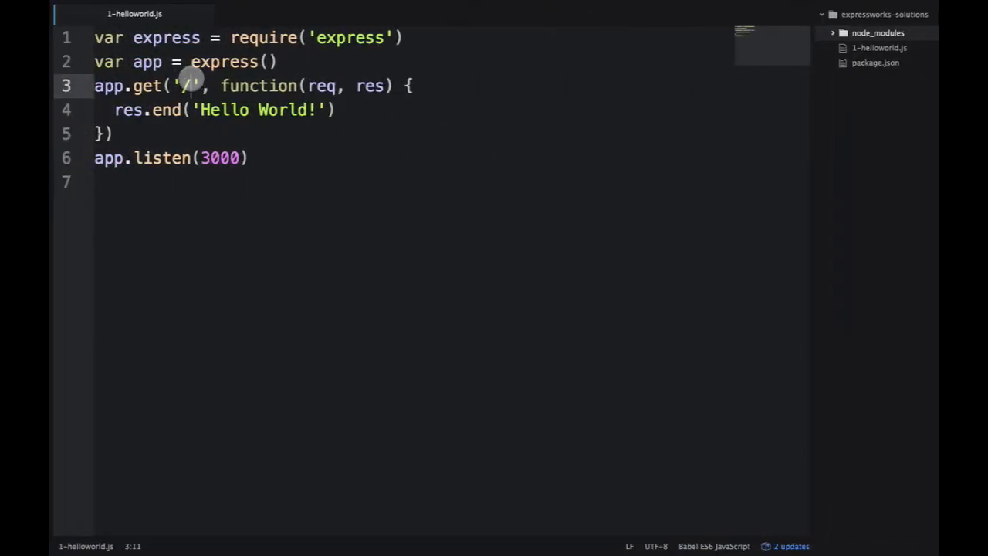
Change the listen call to app.listen(process.argv[2] || 3000)
text(home)
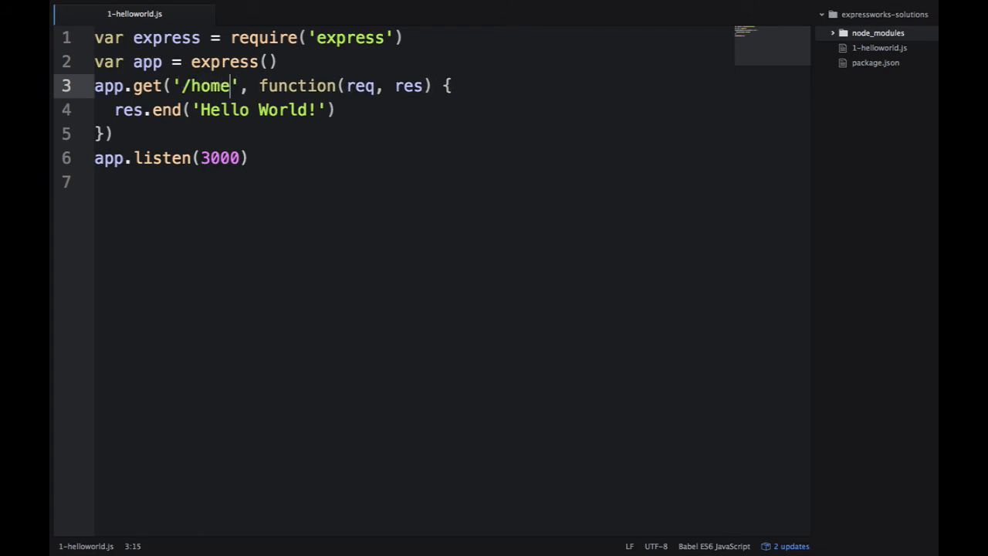
click(239, 158)
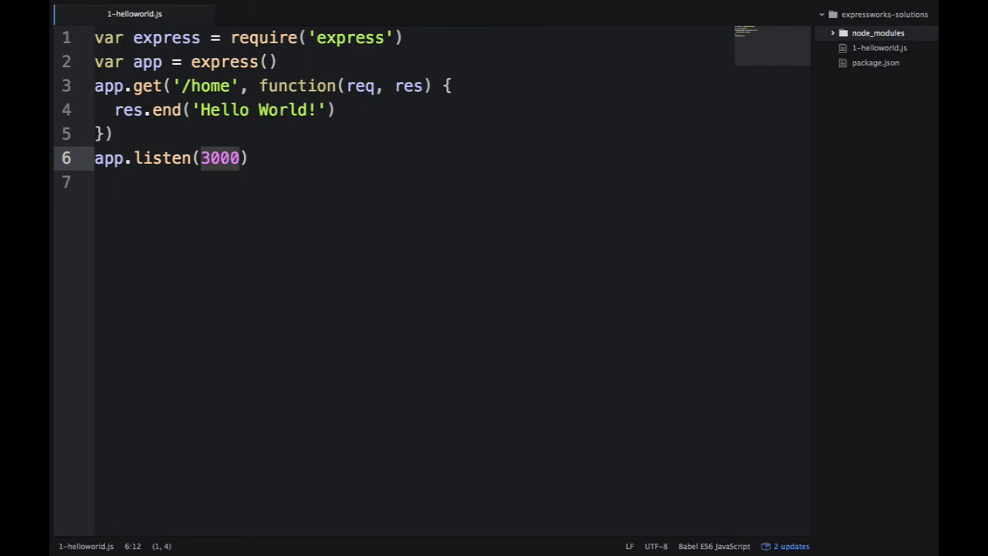
text(proce)
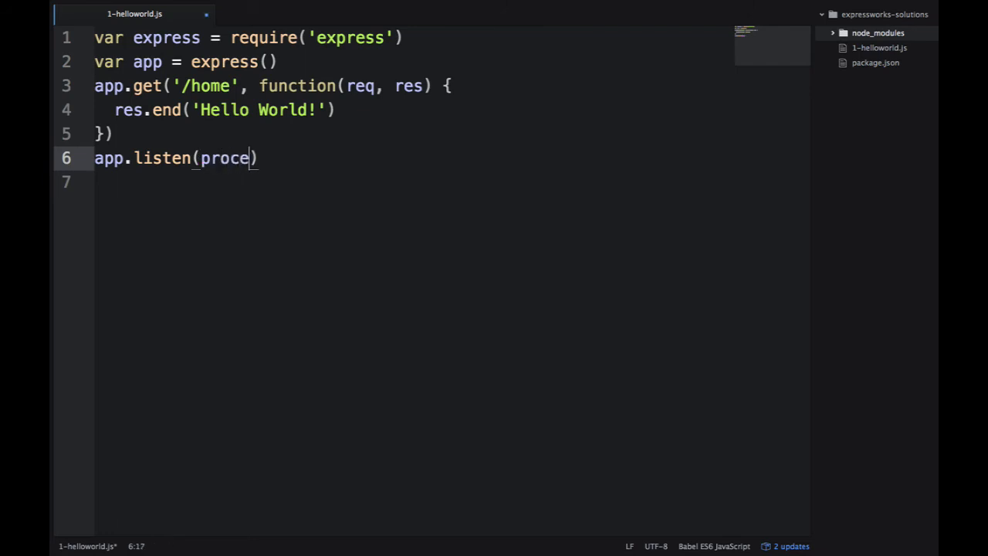
text(ss.ard)
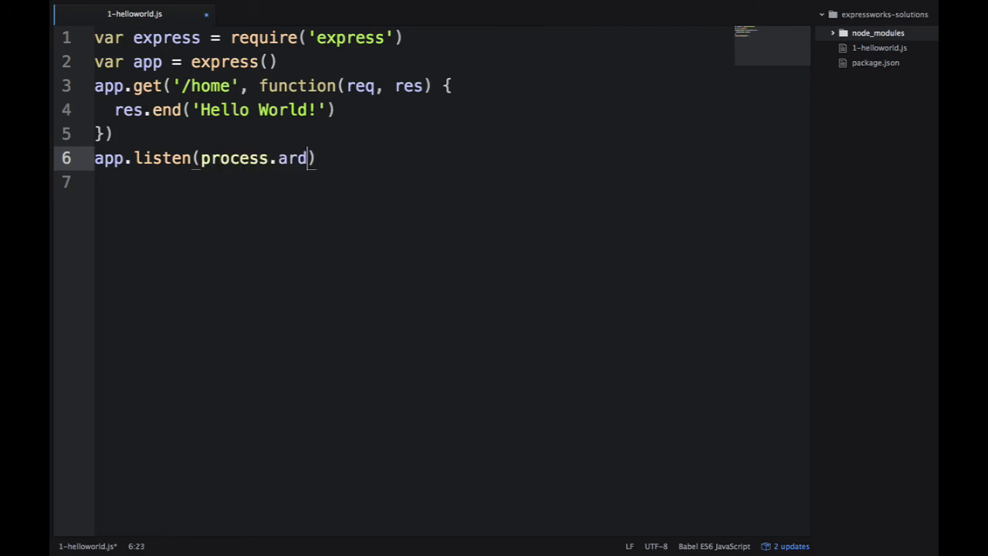
text(gv)
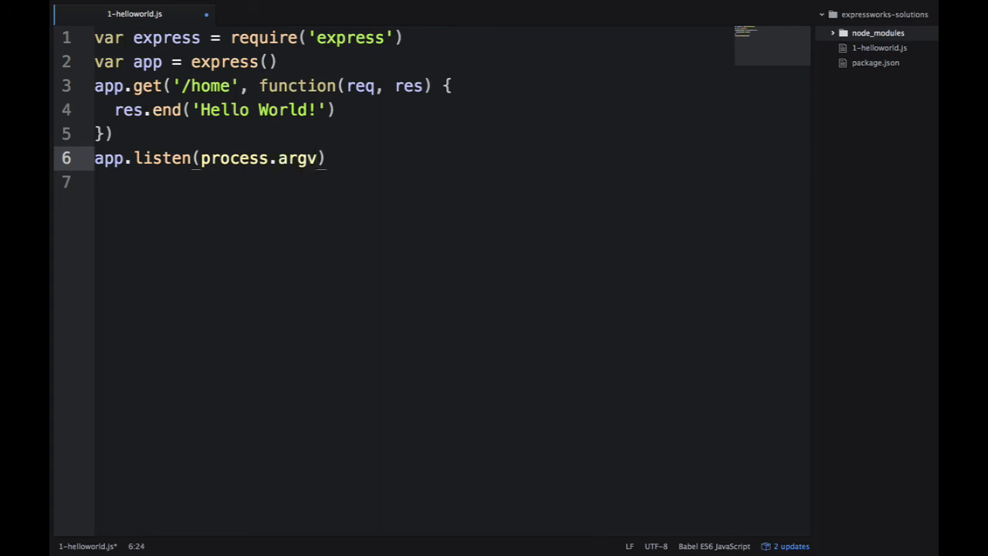
text([2])
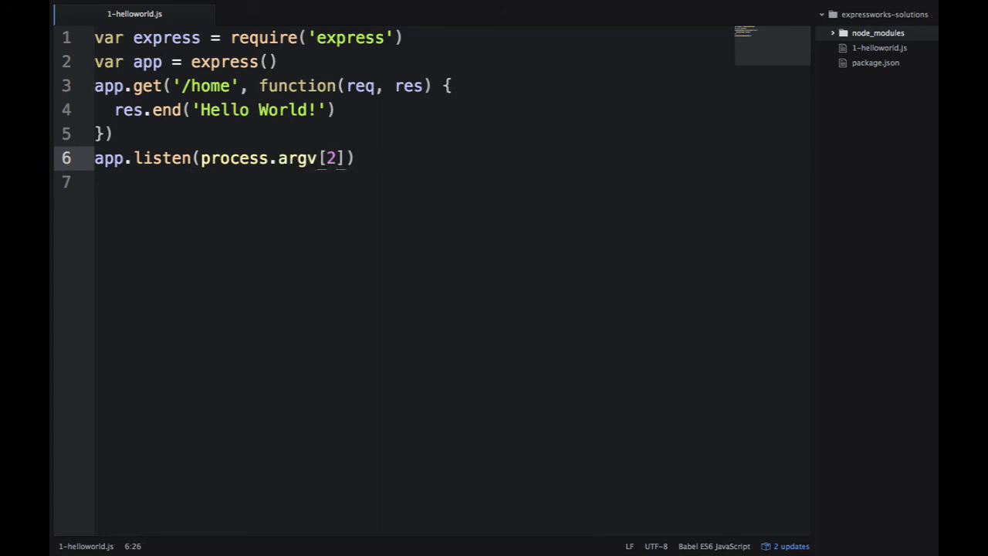
key(Right)
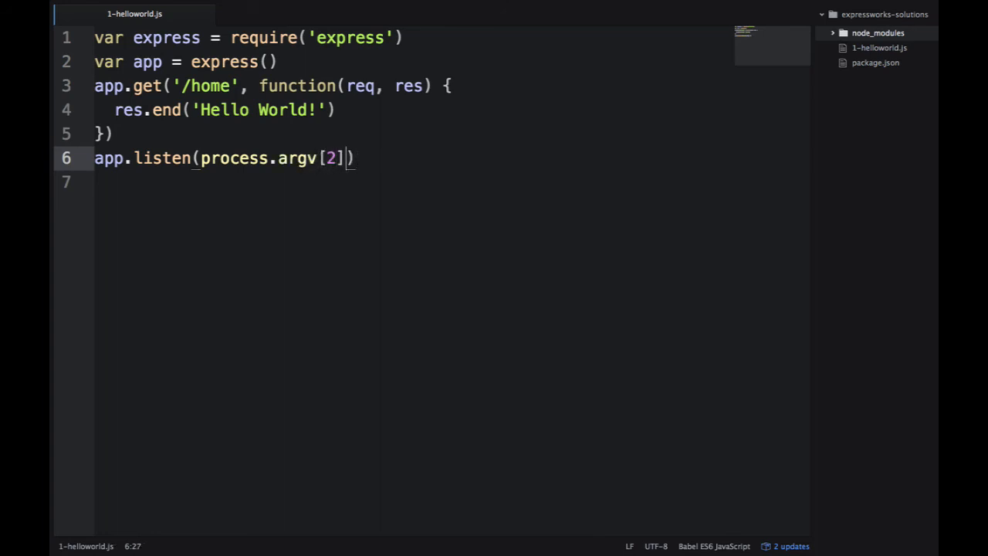
text(||)
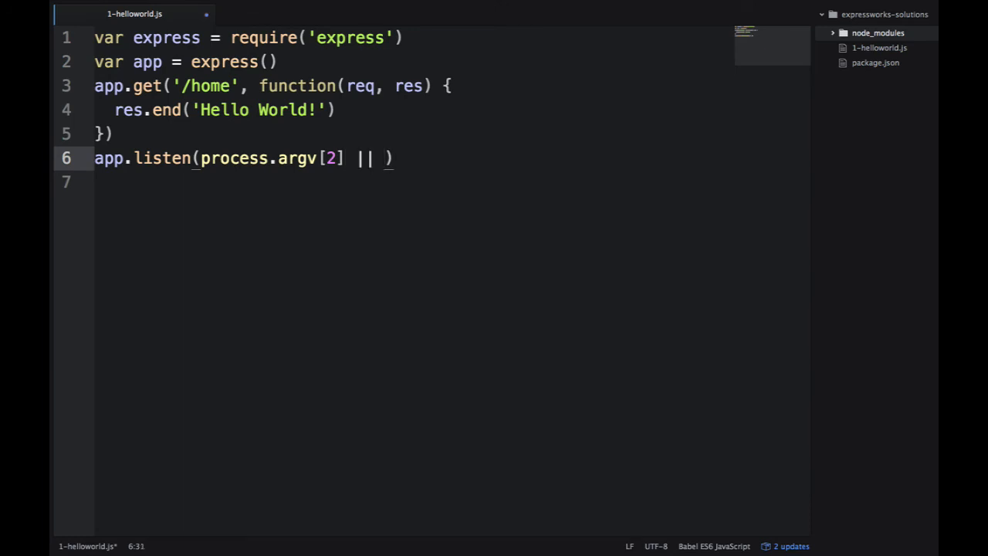
text(300)
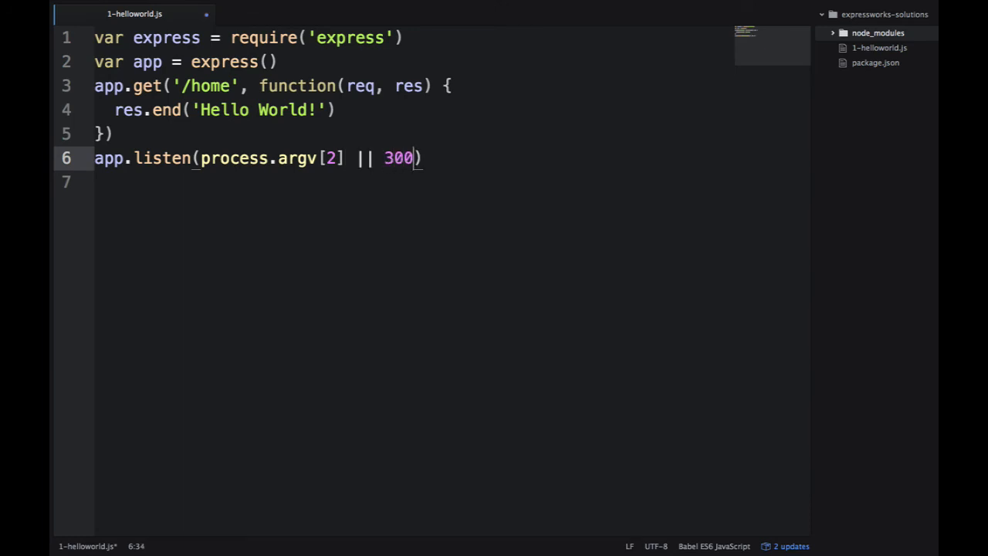
text(0)
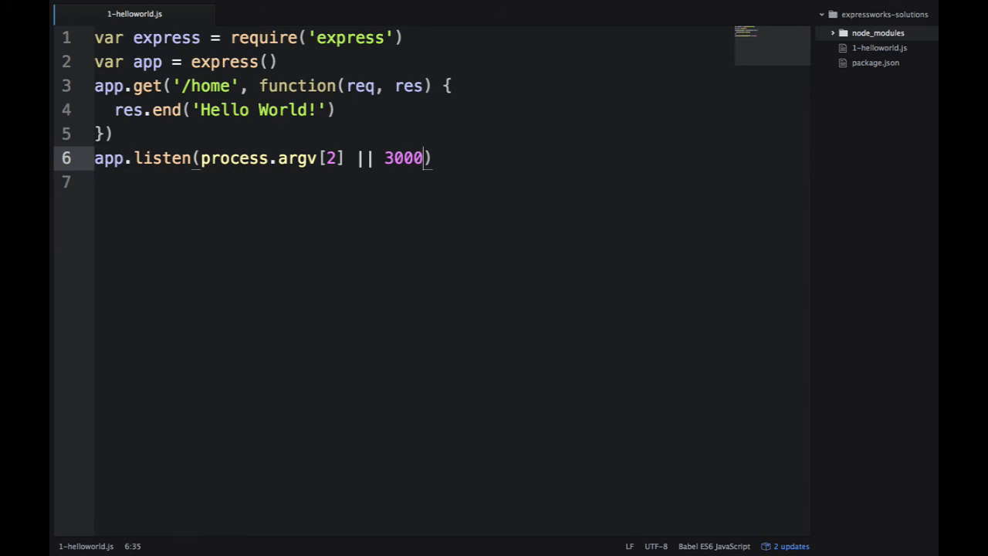
mouse_move(301, 87)
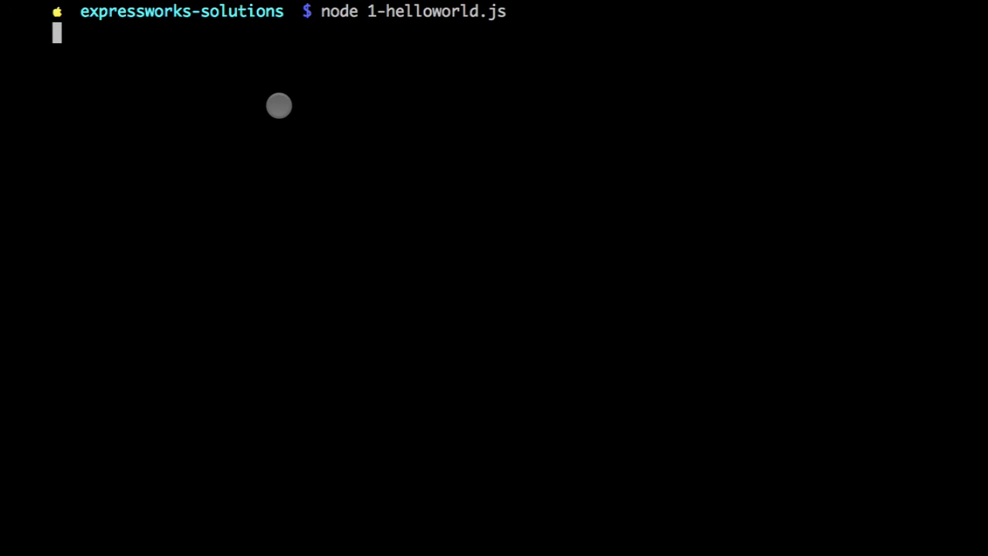
Stop the running server with Ctrl+C and rerun node 1-helloworld.js
key(ctrl+c)
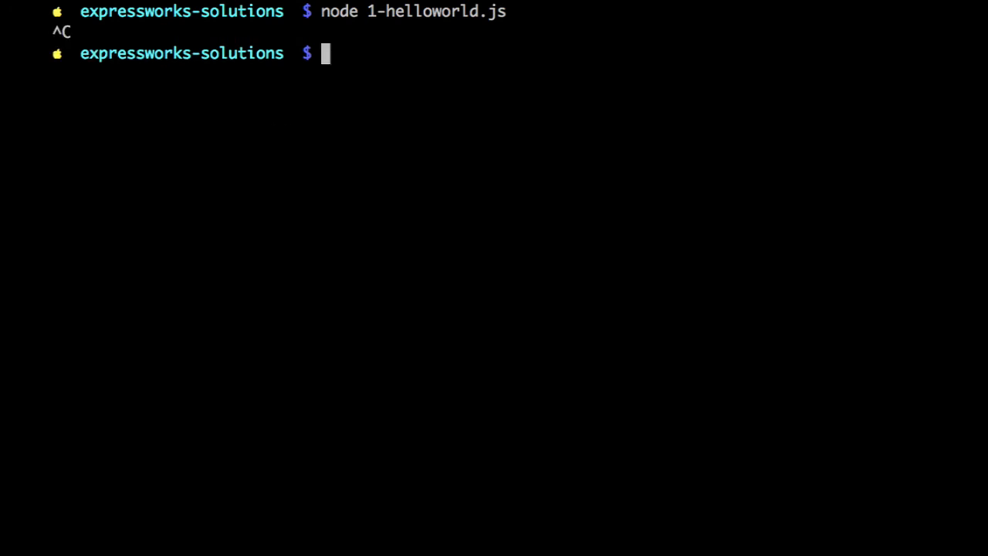
key(Return)
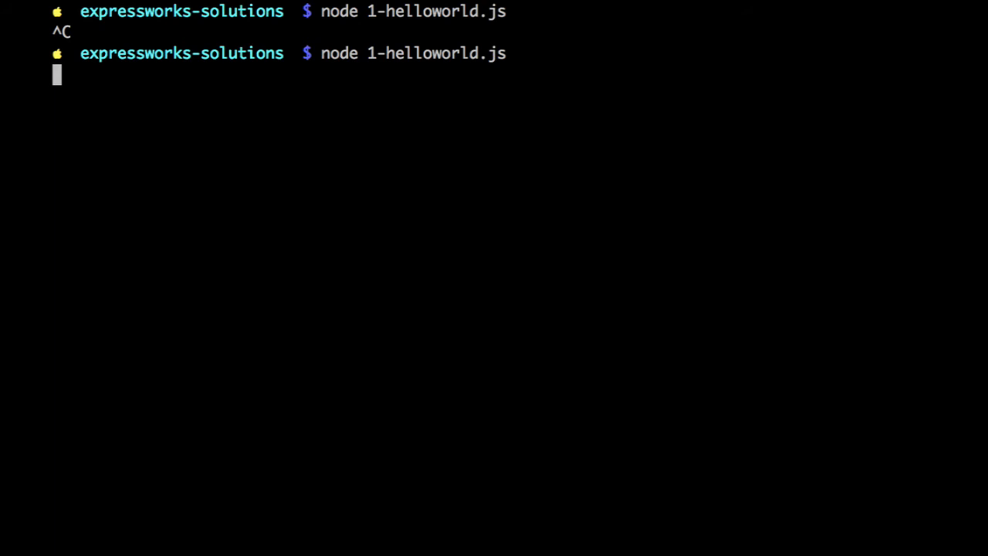
mouse_move(723, 159)
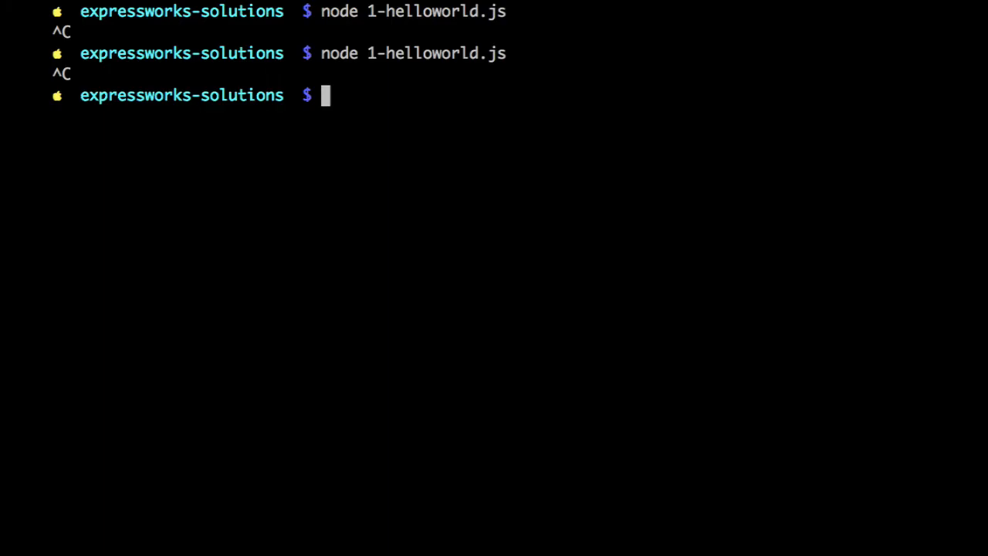
Run expressworks run 1-helloworld.js so the solution prints Hello World!
text(expres)
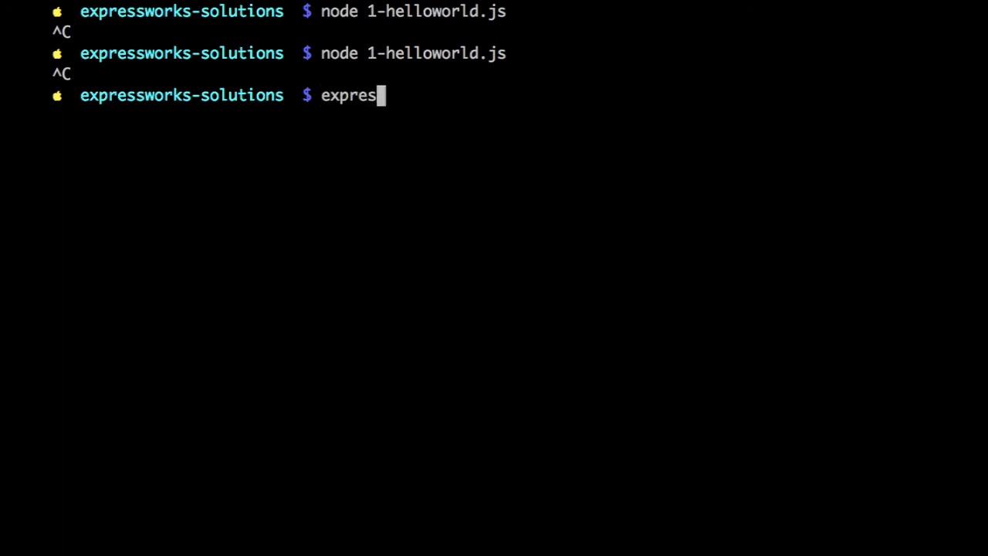
text(works)
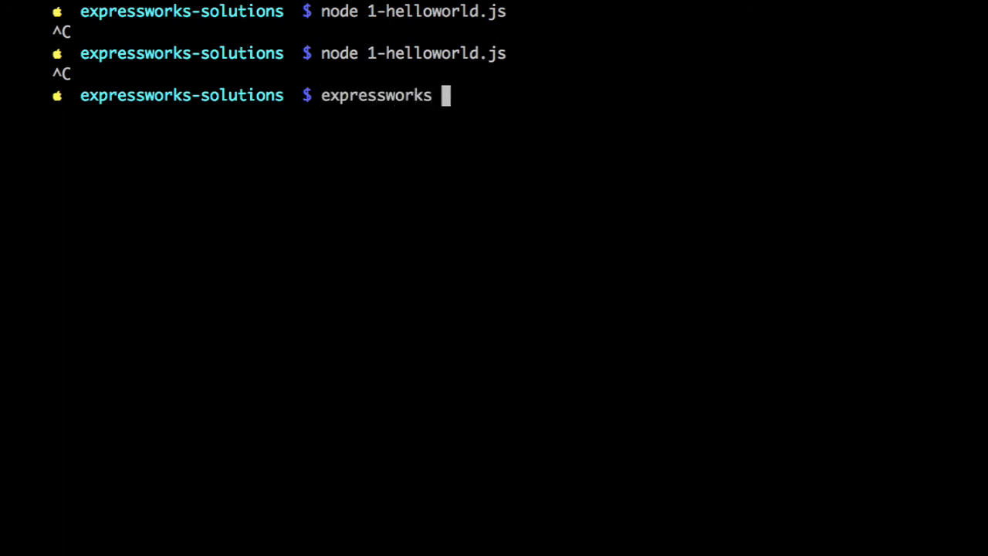
text(run 1-)
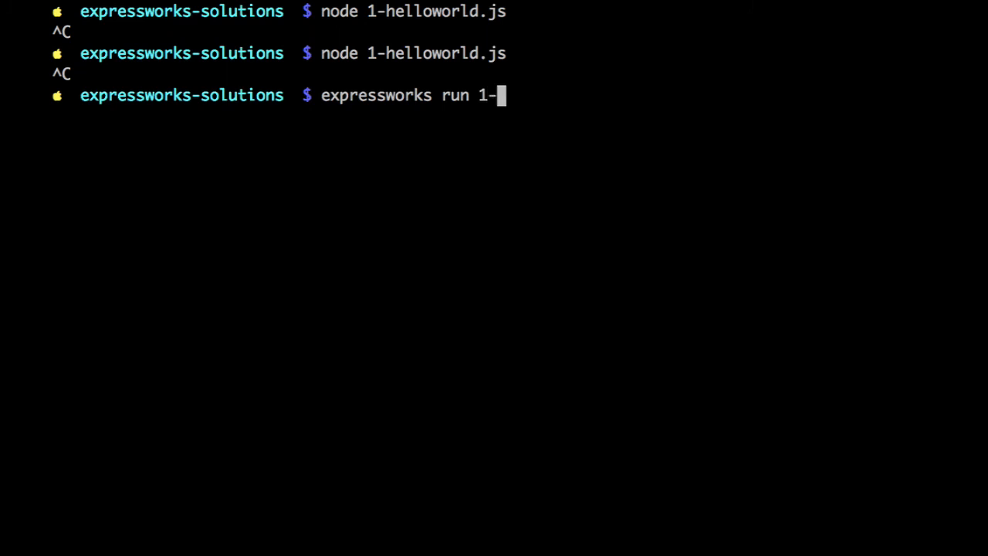
text(helloworld.js)
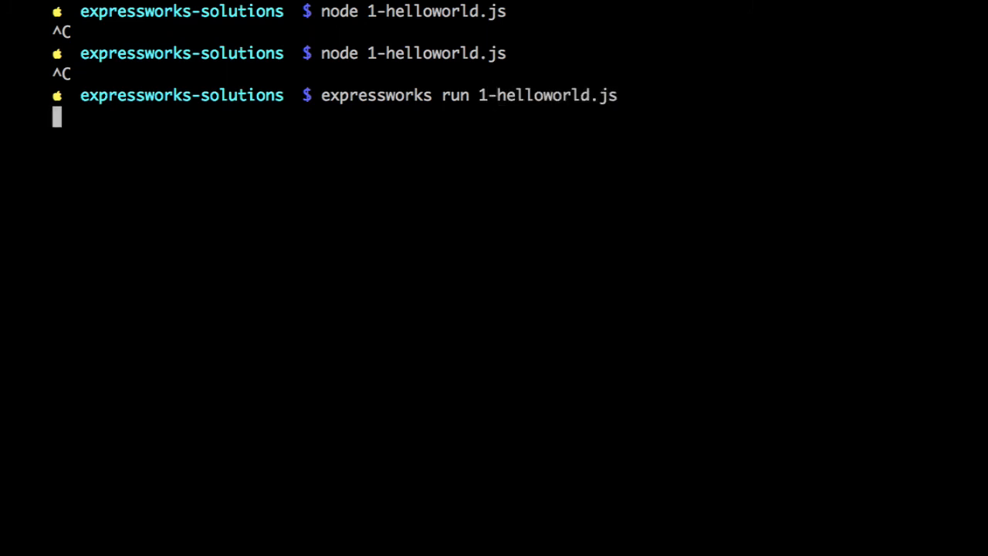
key(Return)
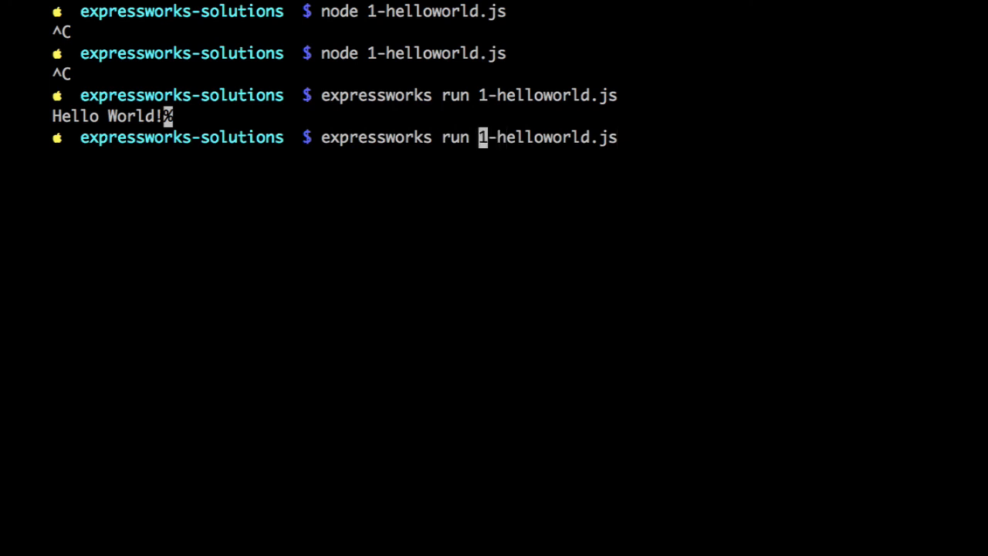
Start rewriting the recalled command as expressworks verify
text(ver)
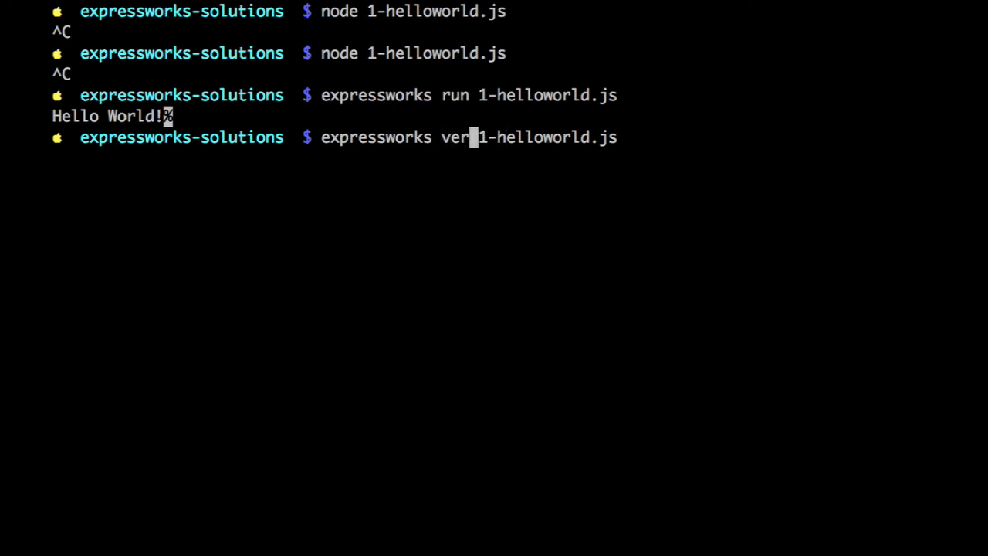
text(i)
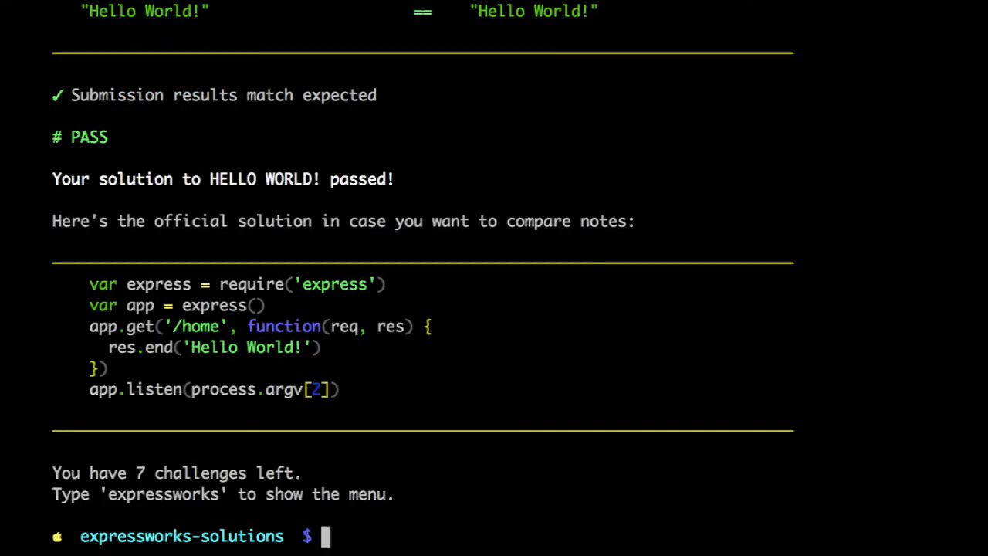
Review the verify output and highlight the PASS line where actual and expected Hello World! match
scroll(up, 3)
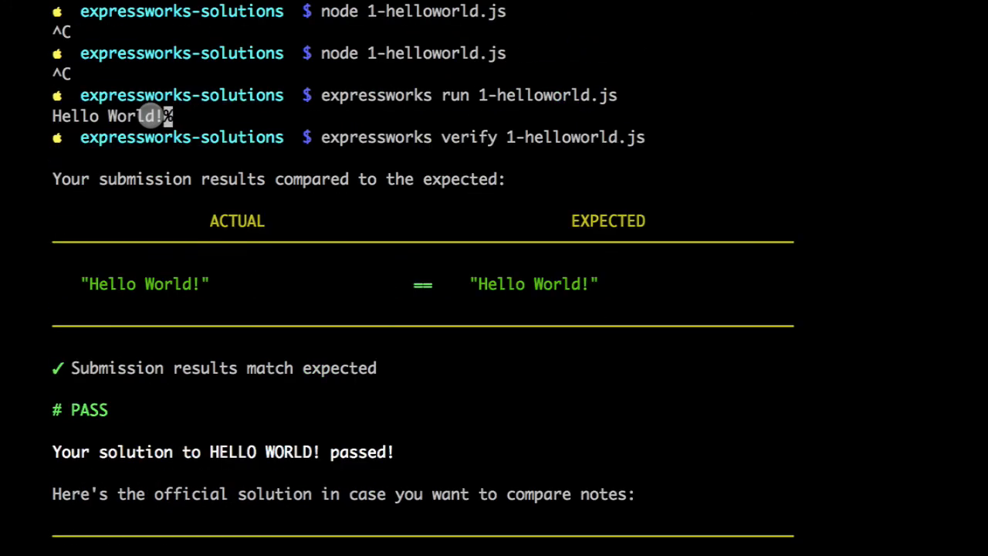
mouse_move(123, 284)
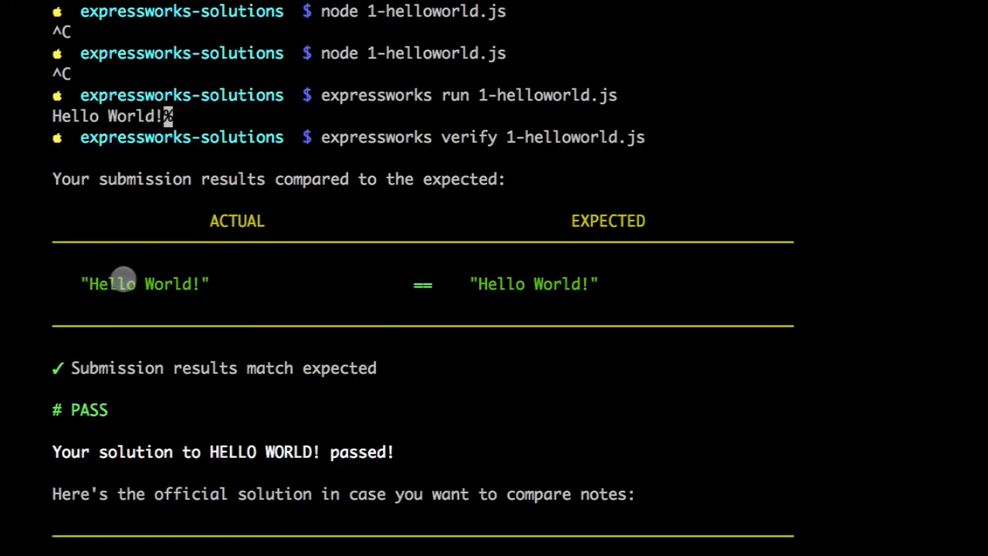
mouse_move(145, 401)
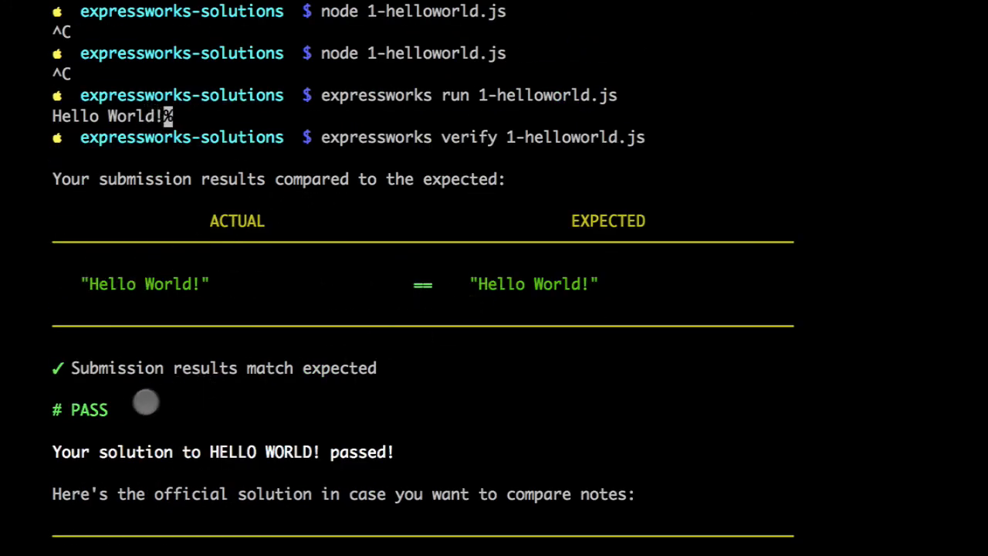
double_click(90, 409)
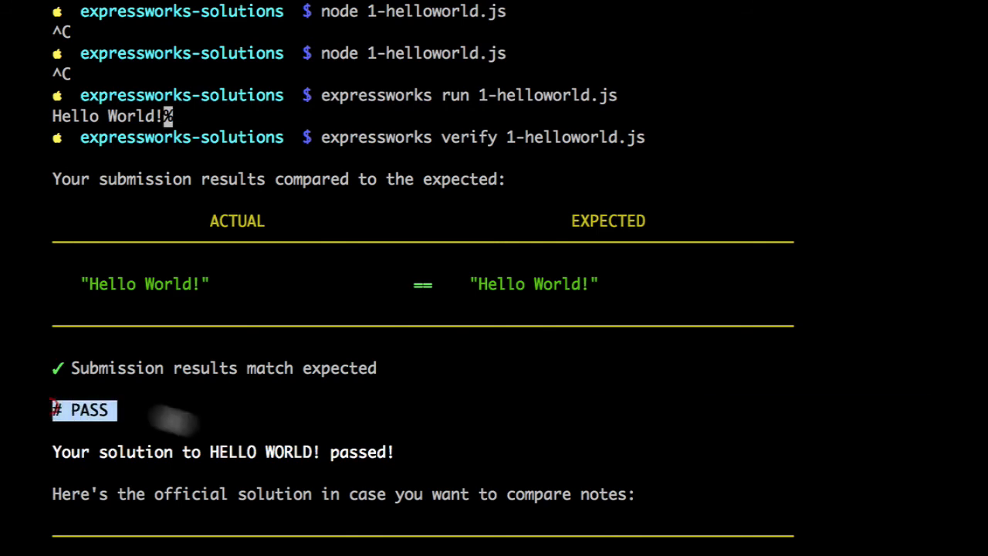
scroll(down, 3)
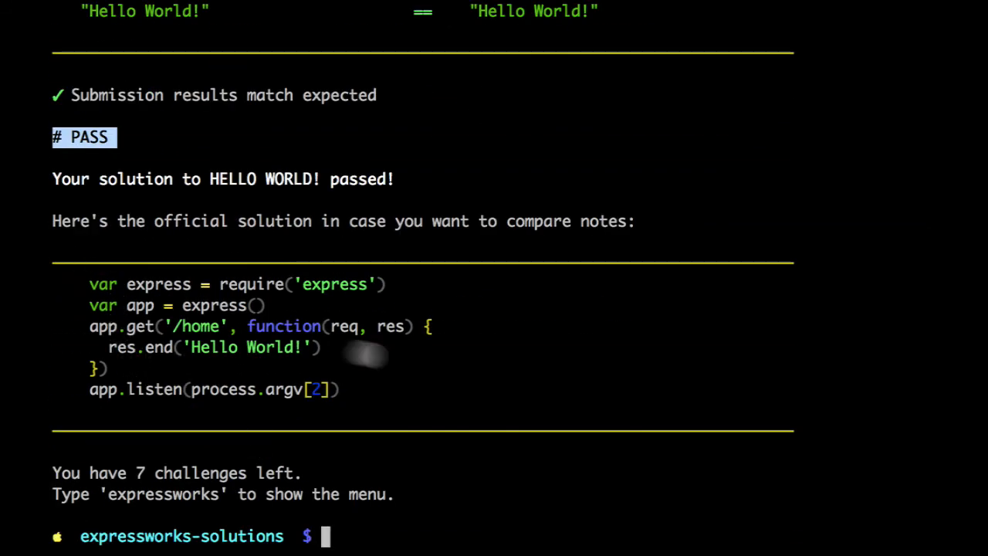
mouse_move(343, 389)
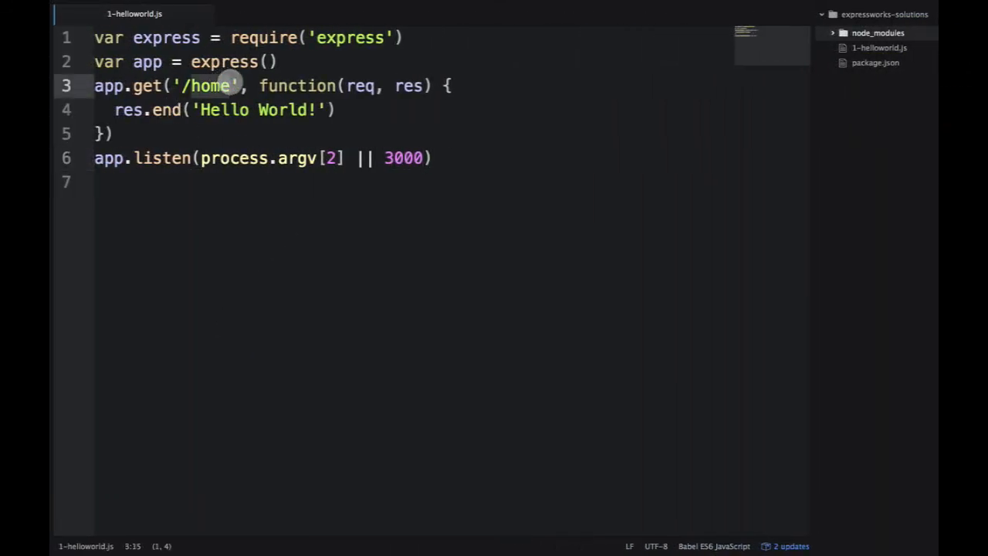
Replace the '/home' route path with the '*' wildcard and save 1-helloworld.js
key(Backspace)
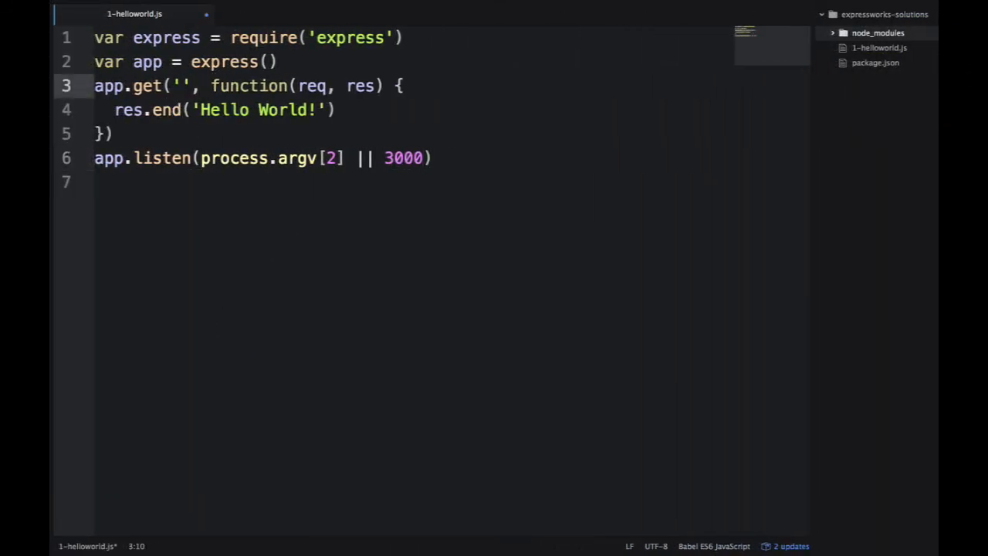
text(*)
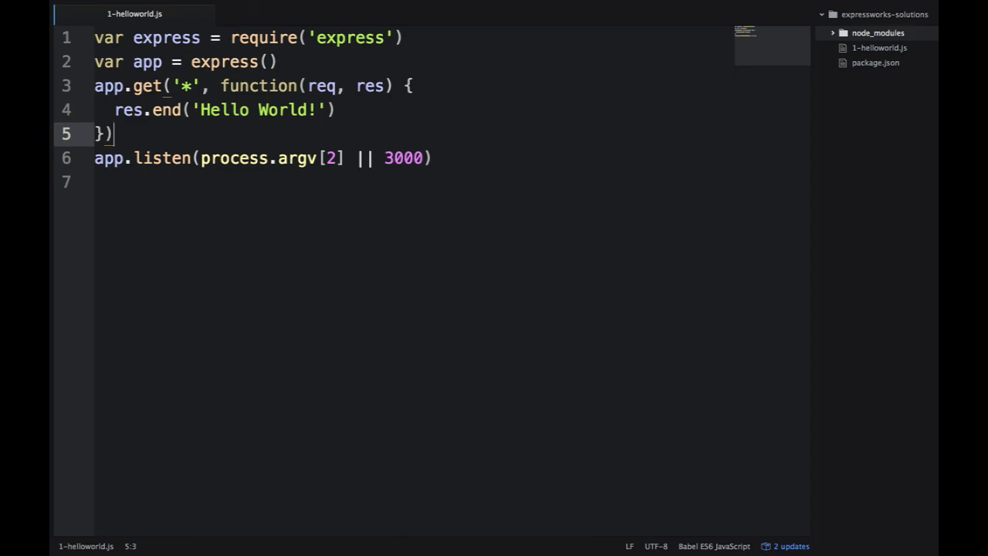
click(188, 109)
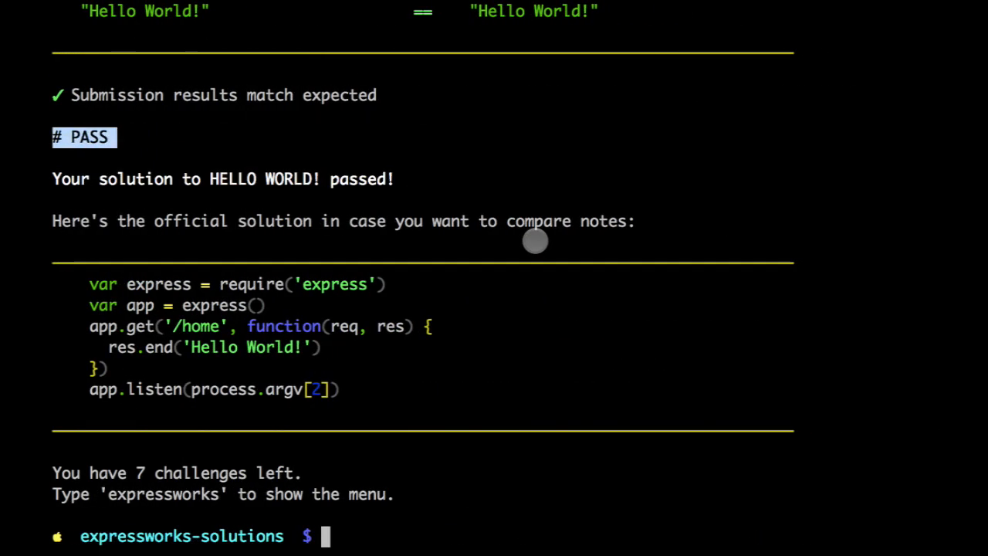
Rerun expressworks verify 1-helloworld.js on the wildcard route for another PASS
text(expressworks verify 1-helloworld.js)
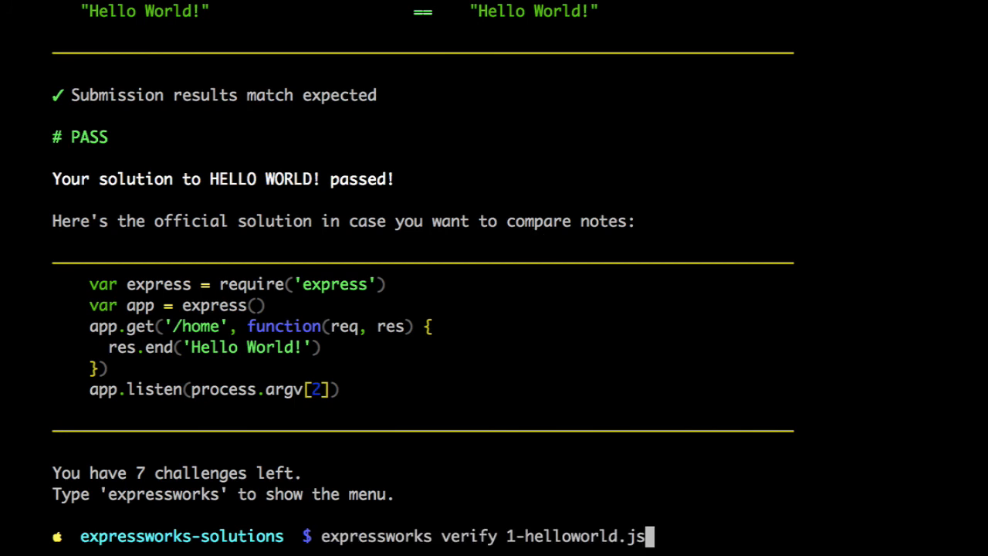
key(Return)
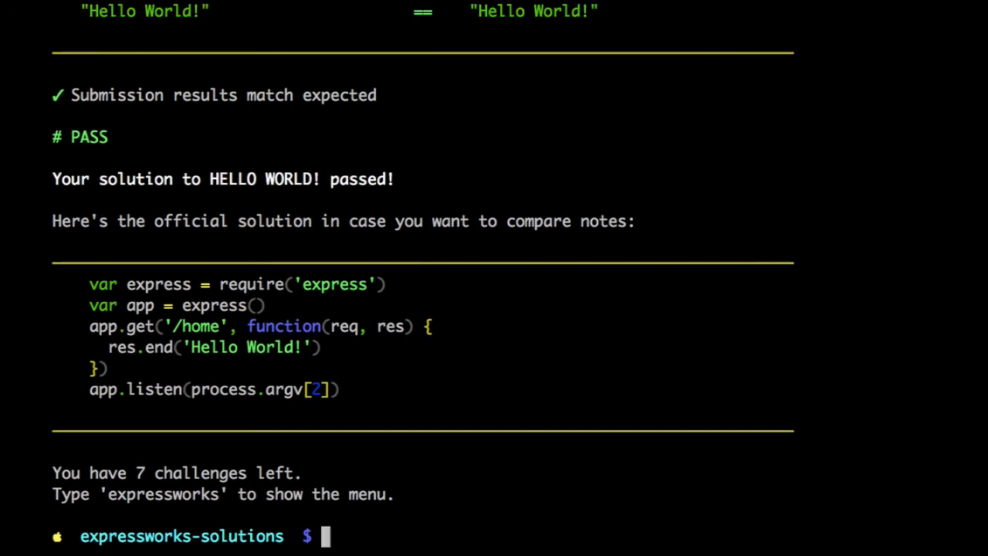
mouse_move(111, 133)
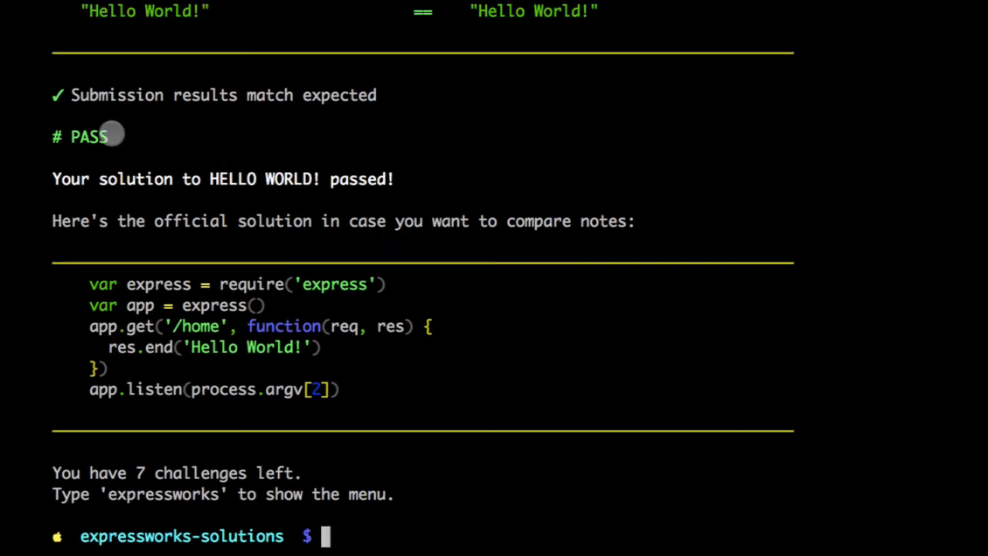
mouse_move(386, 209)
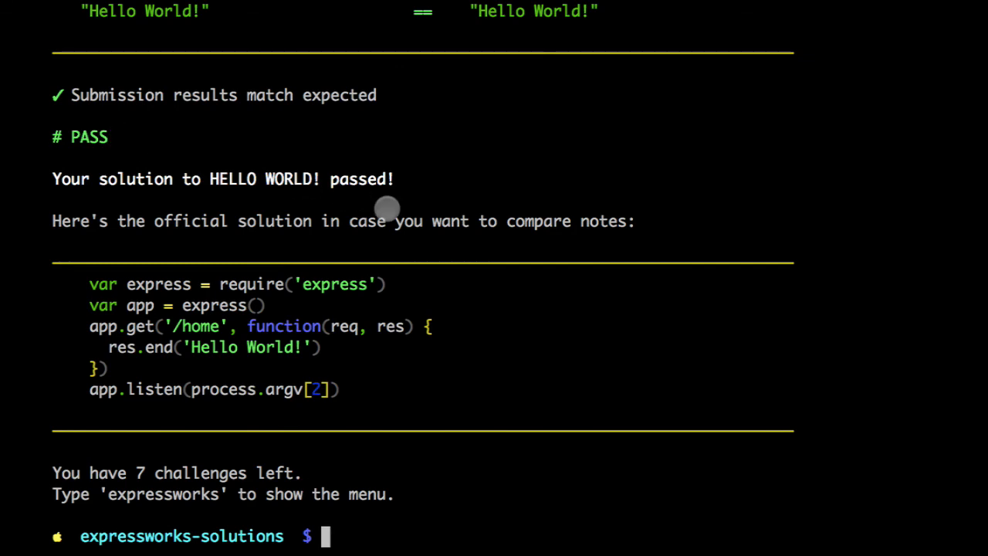